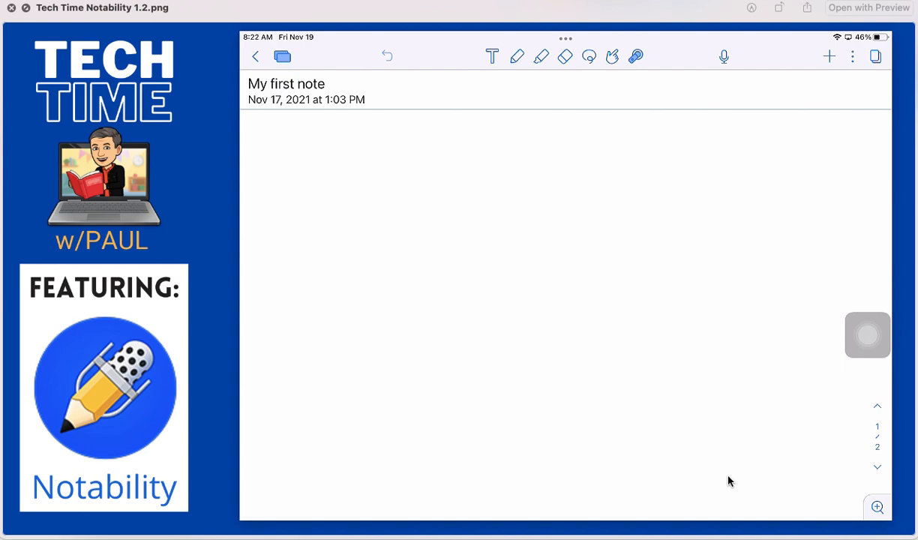
Show the Education, Creative and Planning template gallery from the note's Options menu
{"action": "left_click", "coordinate": [255, 56]}
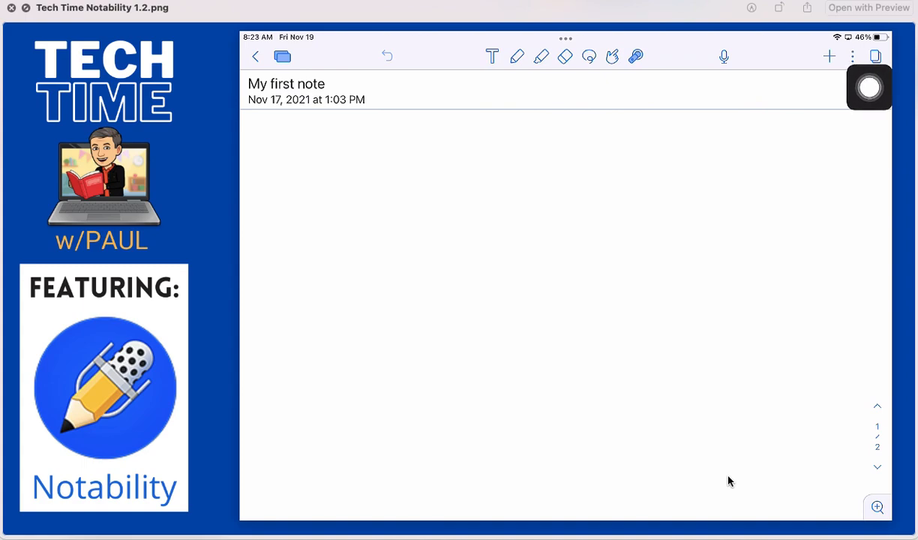
{"action": "left_click_drag", "start_coordinate": [868, 88], "coordinate": [284, 98]}
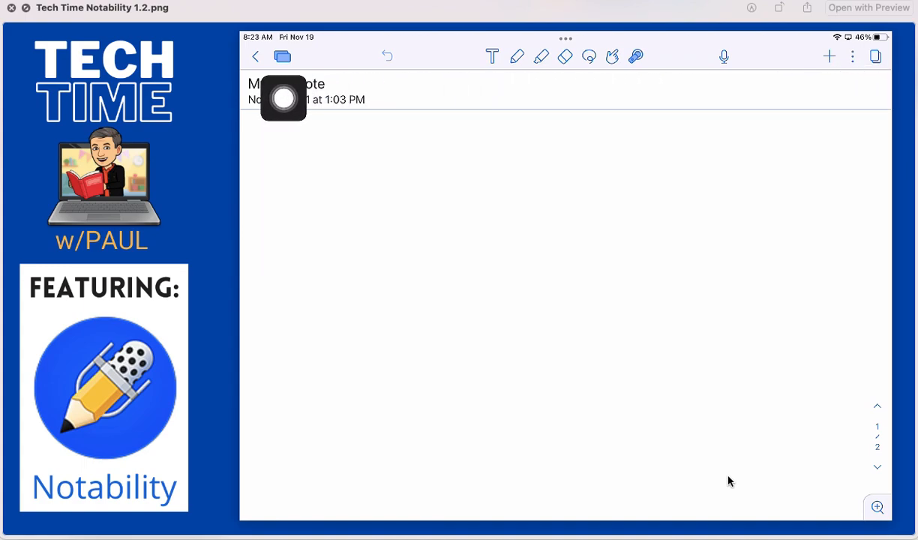
{"action": "left_click", "coordinate": [852, 57]}
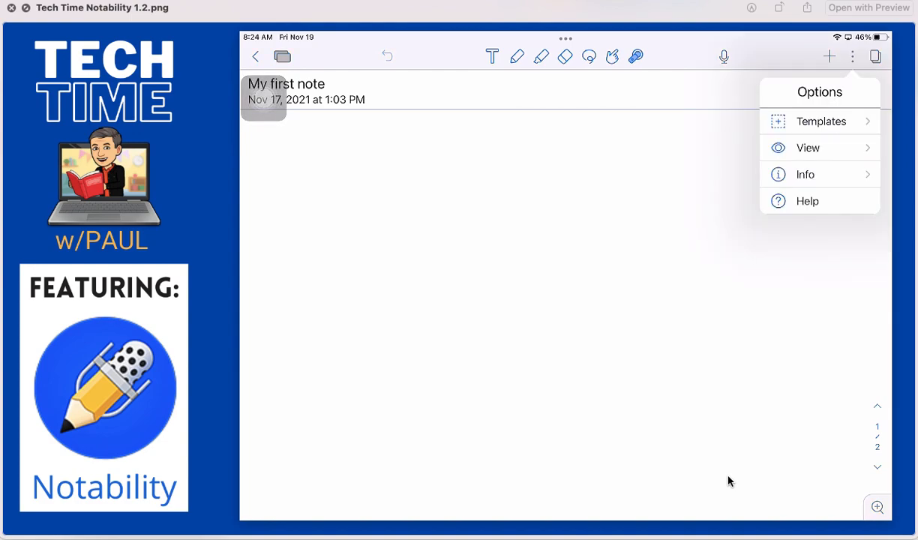
{"action": "left_click", "coordinate": [821, 121]}
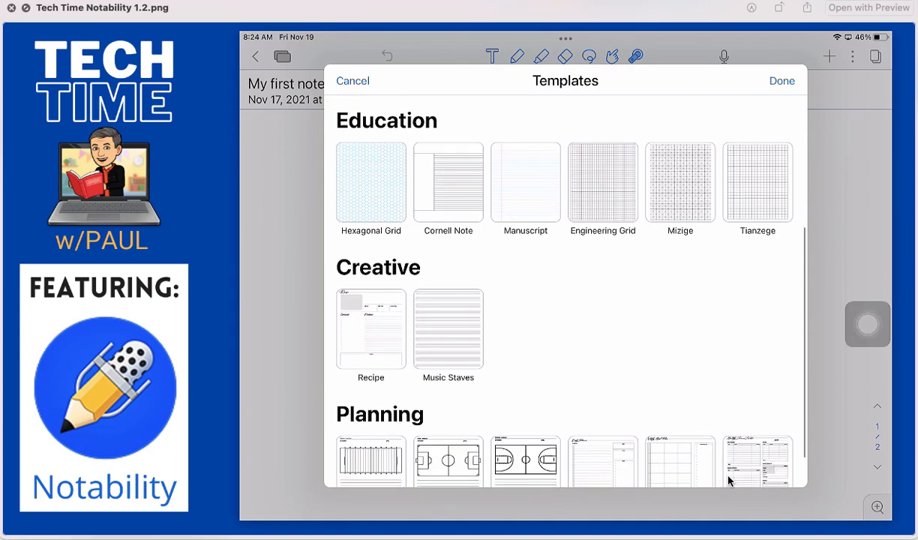
Apply the Rule template, adjusting its line spacing, with a yellow paper colour
{"action": "scroll", "scroll_direction": "down", "scroll_amount": 3}
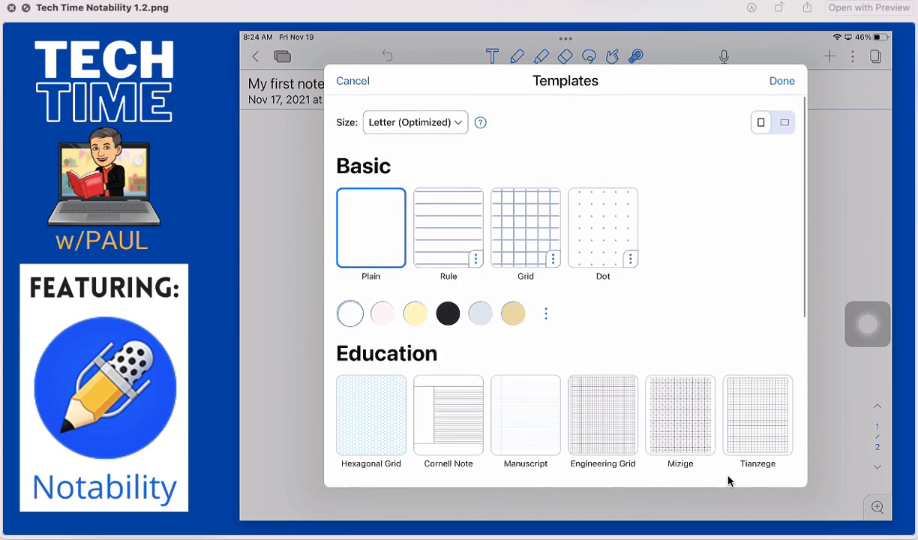
{"action": "scroll", "scroll_direction": "down", "scroll_amount": 3}
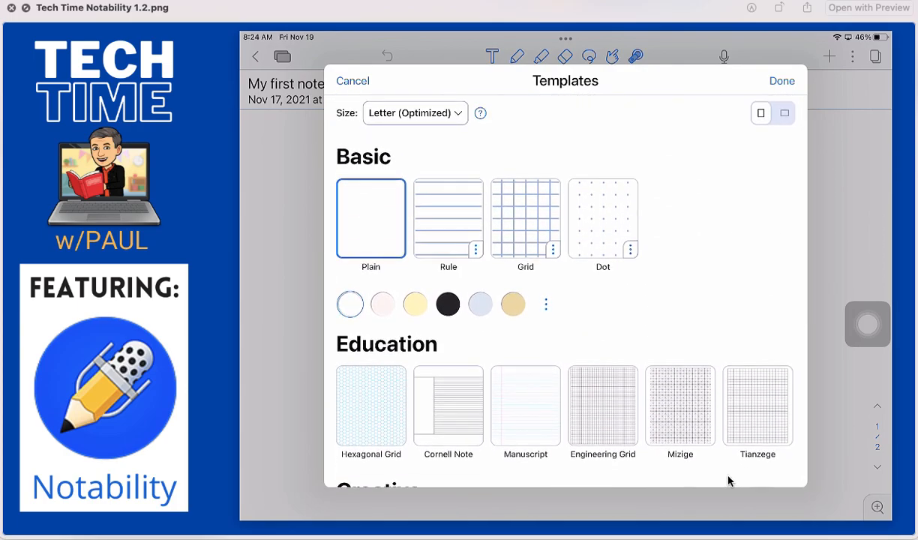
{"action": "left_click", "coordinate": [552, 248]}
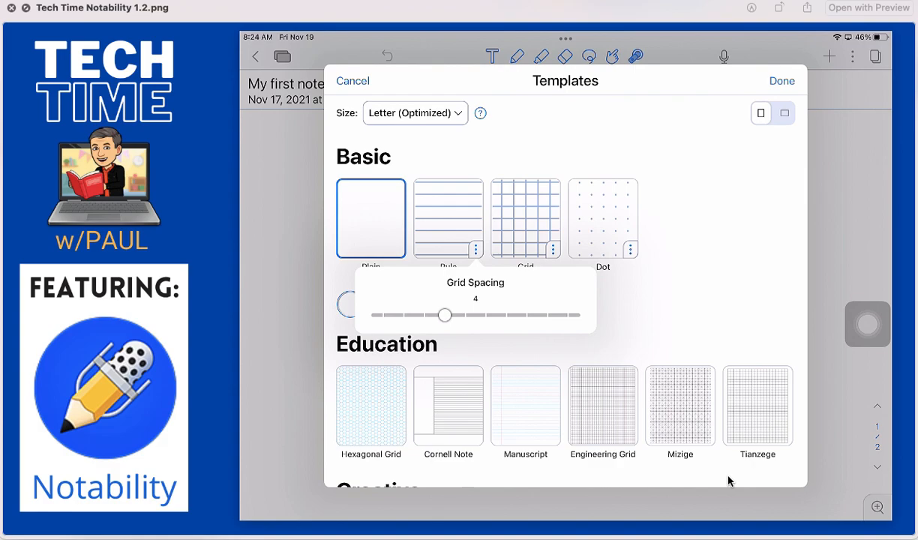
{"action": "left_click_drag", "start_coordinate": [445, 315], "coordinate": [485, 315]}
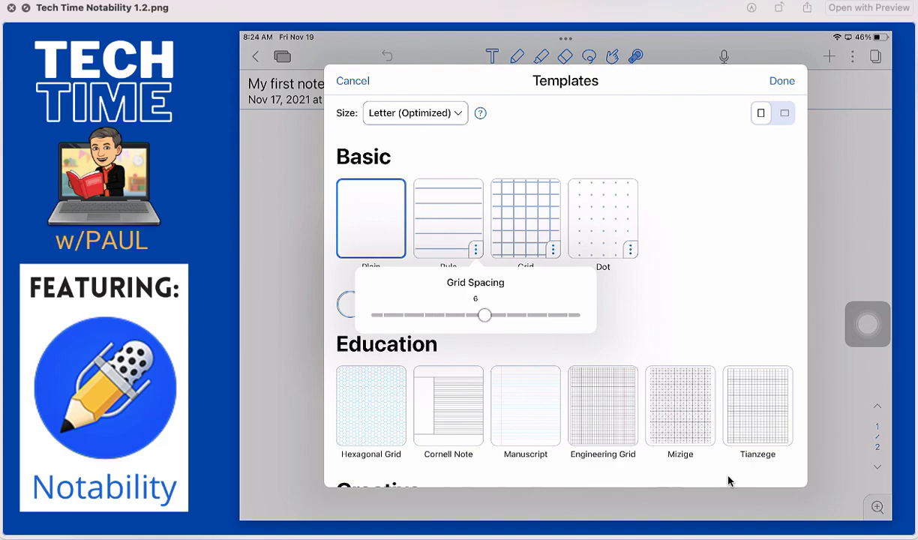
{"action": "left_click_drag", "start_coordinate": [485, 315], "coordinate": [544, 315]}
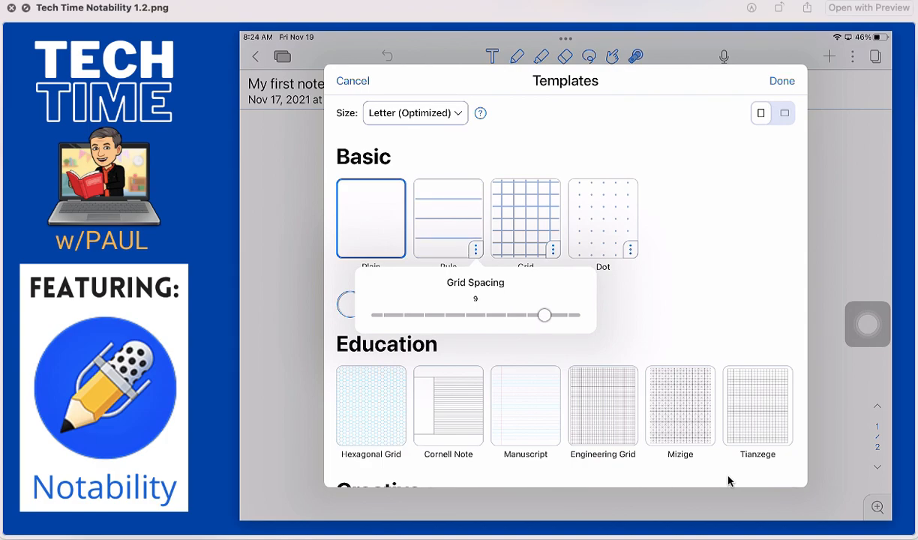
{"action": "left_click_drag", "start_coordinate": [543, 315], "coordinate": [484, 315]}
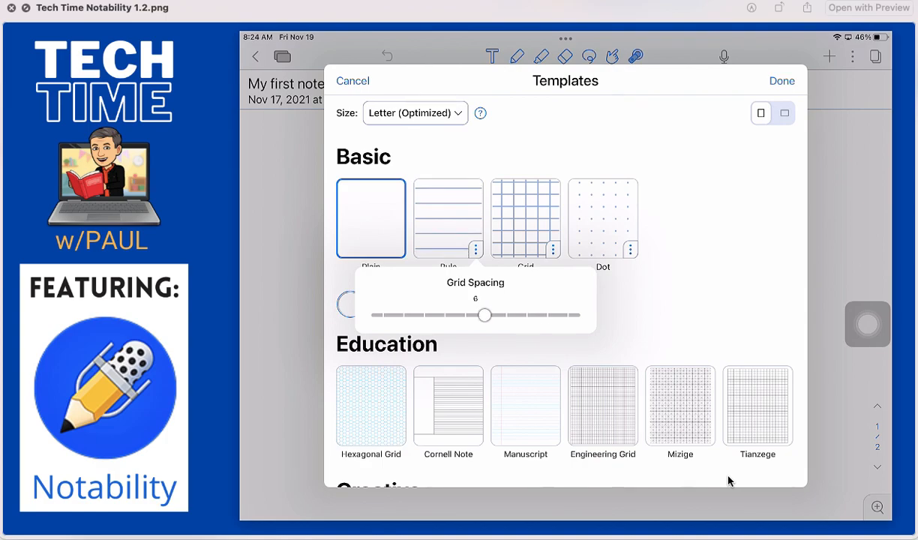
{"action": "left_click_drag", "start_coordinate": [484, 314], "coordinate": [445, 315]}
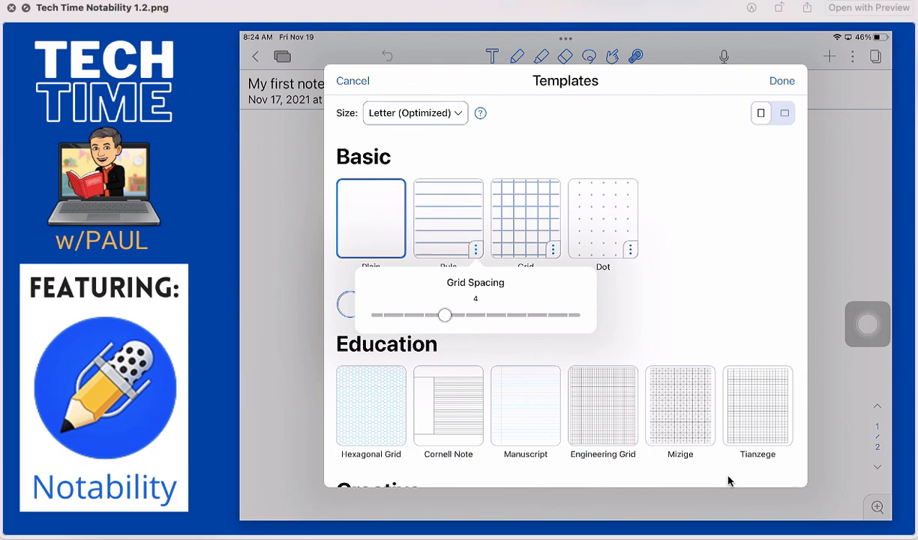
{"action": "left_click_drag", "start_coordinate": [445, 315], "coordinate": [384, 315]}
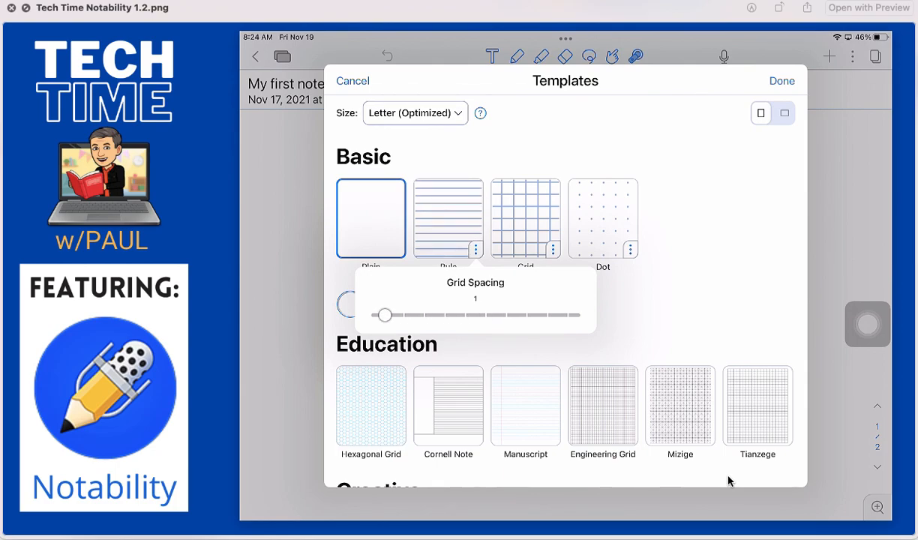
{"action": "left_click_drag", "start_coordinate": [384, 315], "coordinate": [444, 315]}
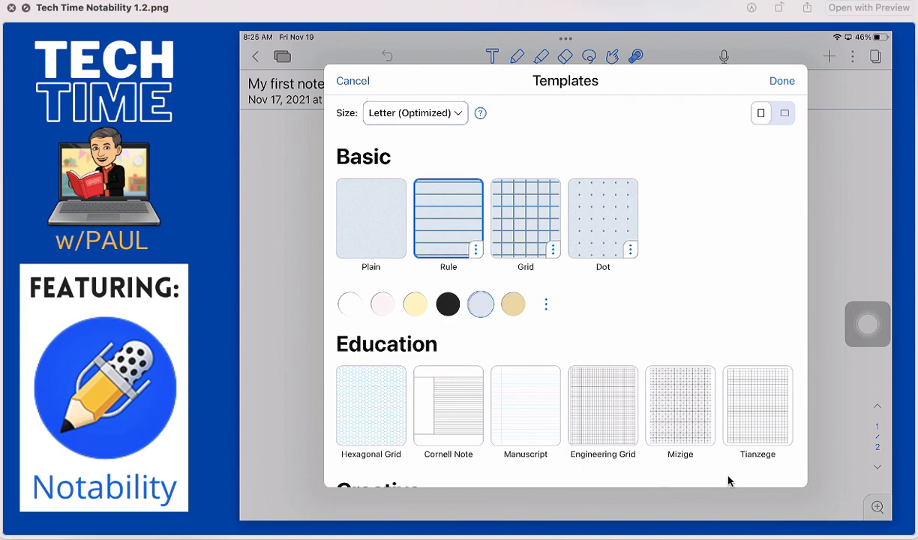
{"action": "left_click", "coordinate": [414, 304]}
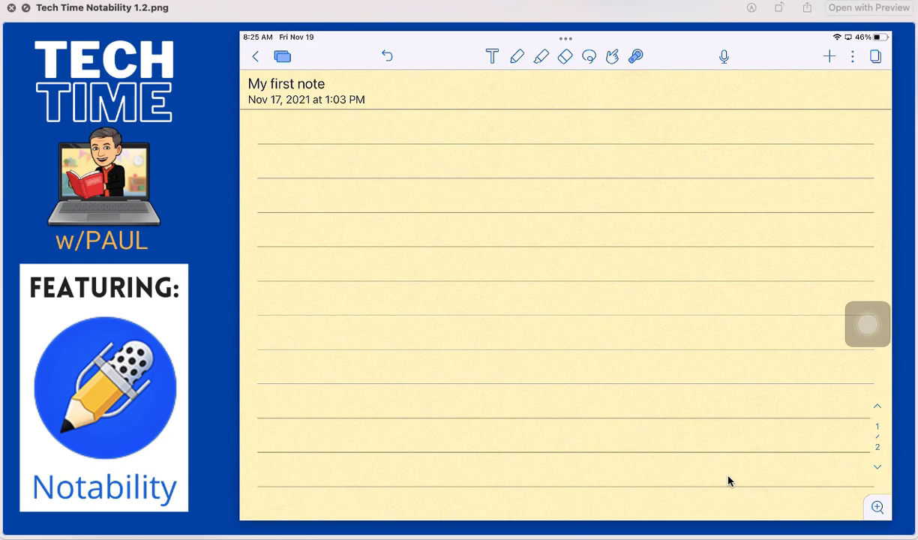
Place a text cursor on the first ruled line of the yellow page
{"action": "left_click_drag", "start_coordinate": [868, 324], "coordinate": [497, 88]}
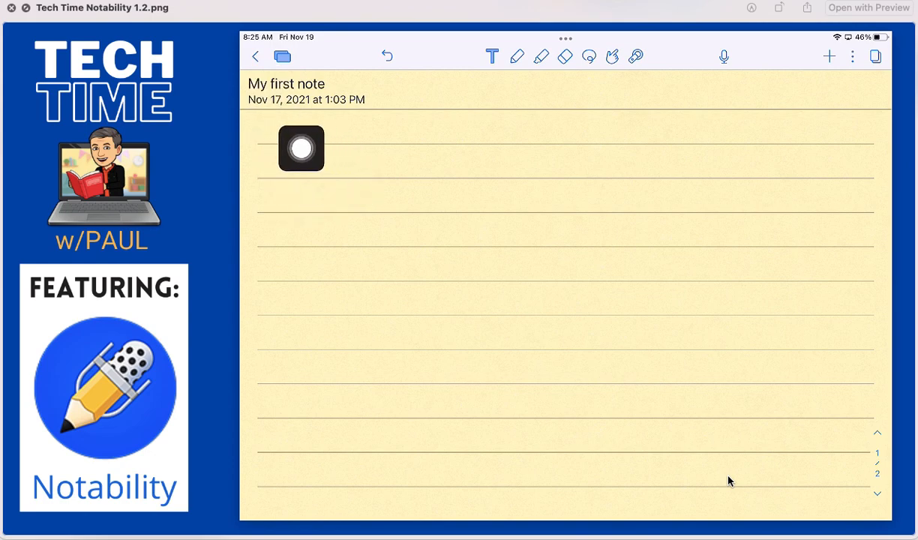
{"action": "left_click", "coordinate": [301, 148]}
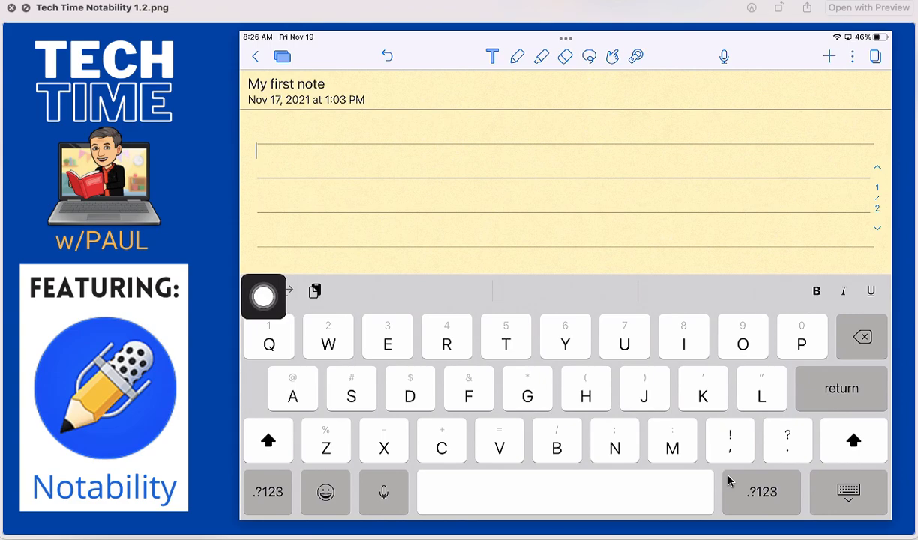
Type 'Type in my first name: Paul!' on the page's first line
{"action": "type", "text": "Type in my first name:"}
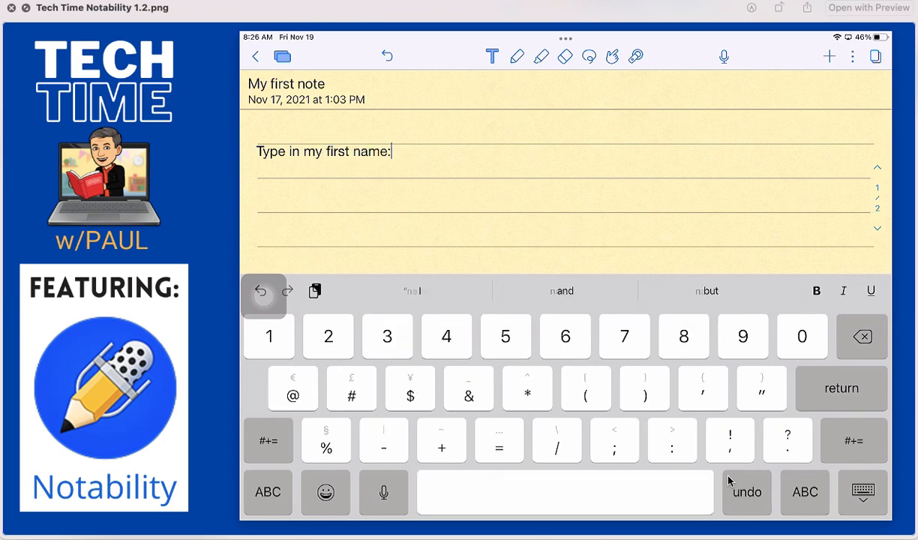
{"action": "type", "text": "Paul!"}
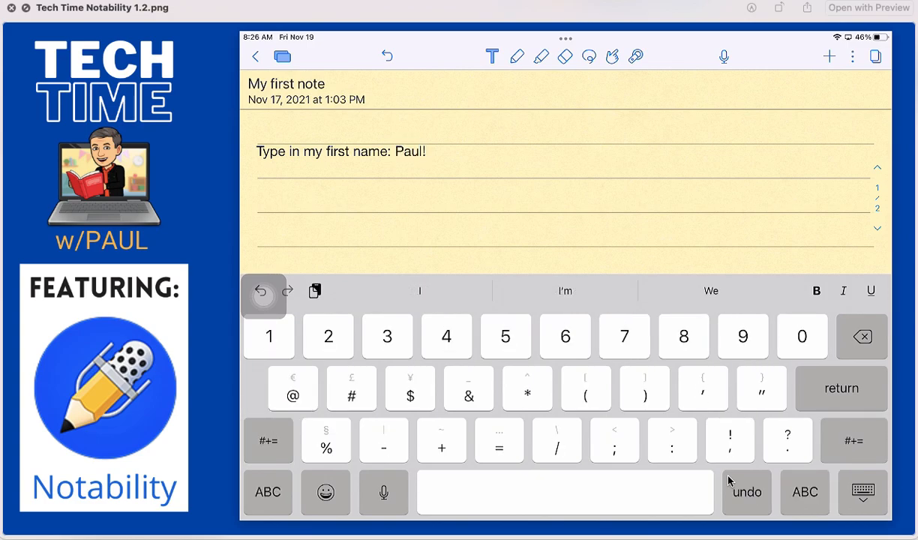
{"action": "left_click", "coordinate": [267, 492]}
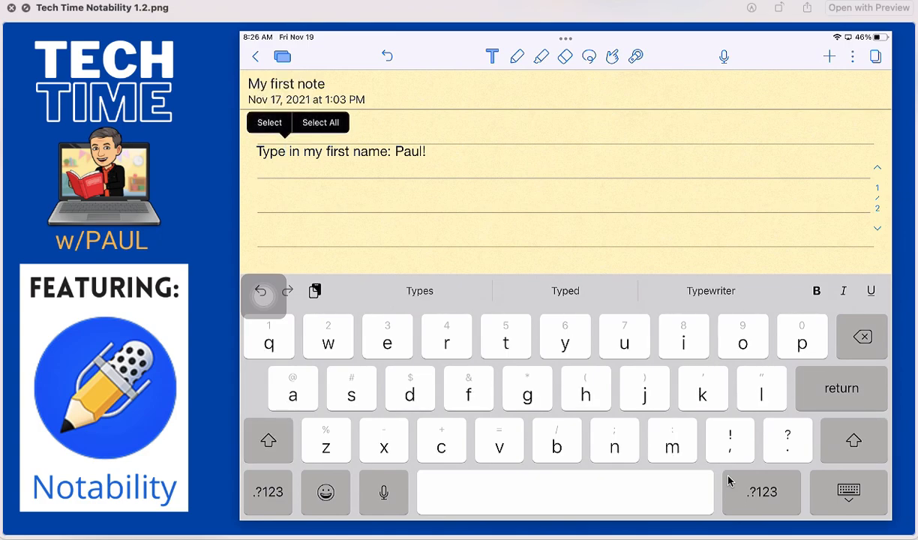
{"action": "double_click", "coordinate": [270, 152]}
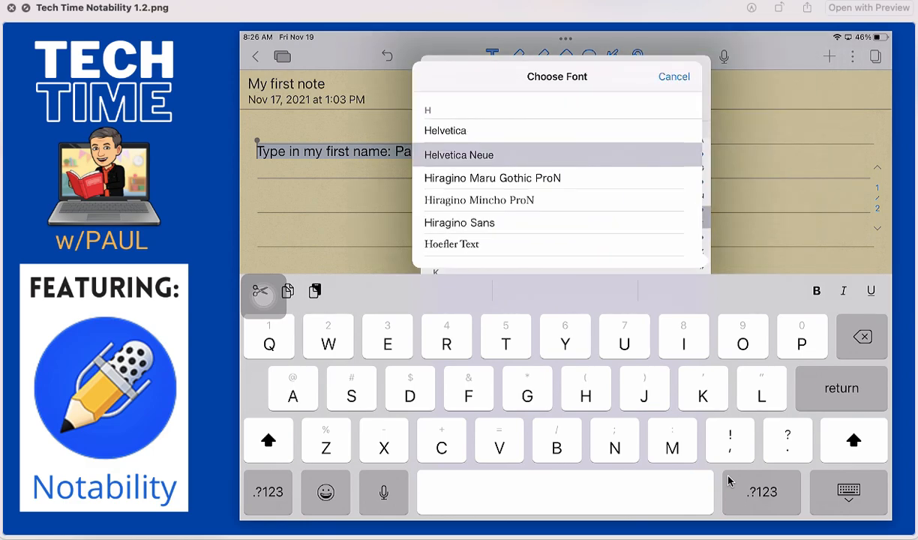
{"action": "scroll", "scroll_direction": "down", "scroll_amount": 3}
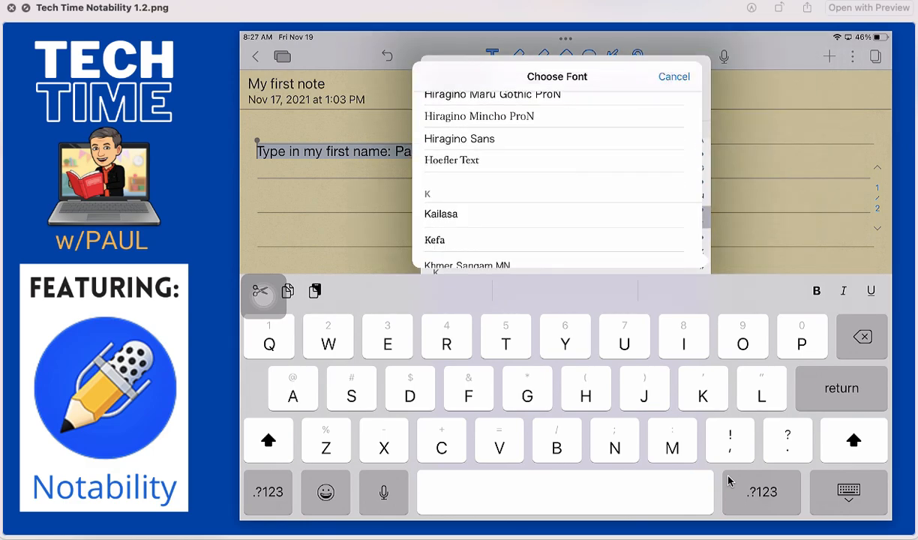
{"action": "left_click", "coordinate": [459, 138]}
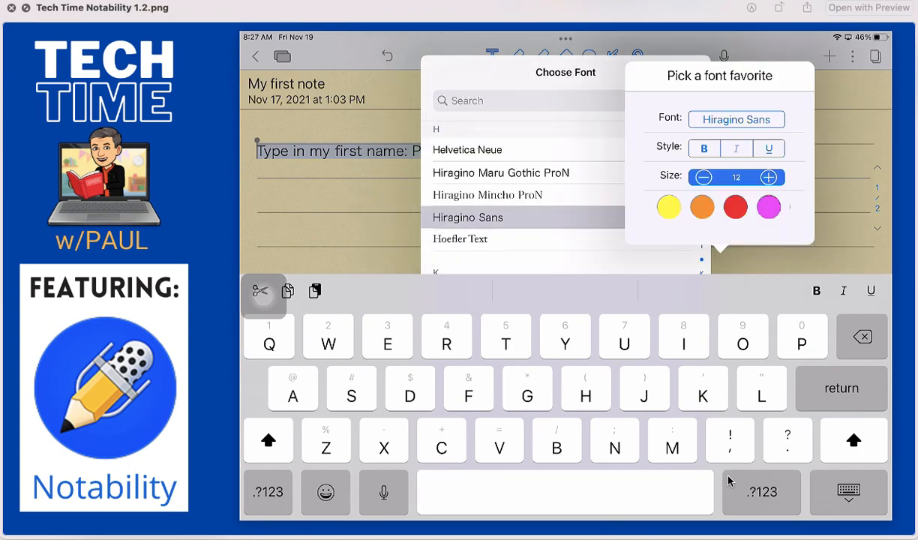
{"action": "left_click", "coordinate": [767, 176]}
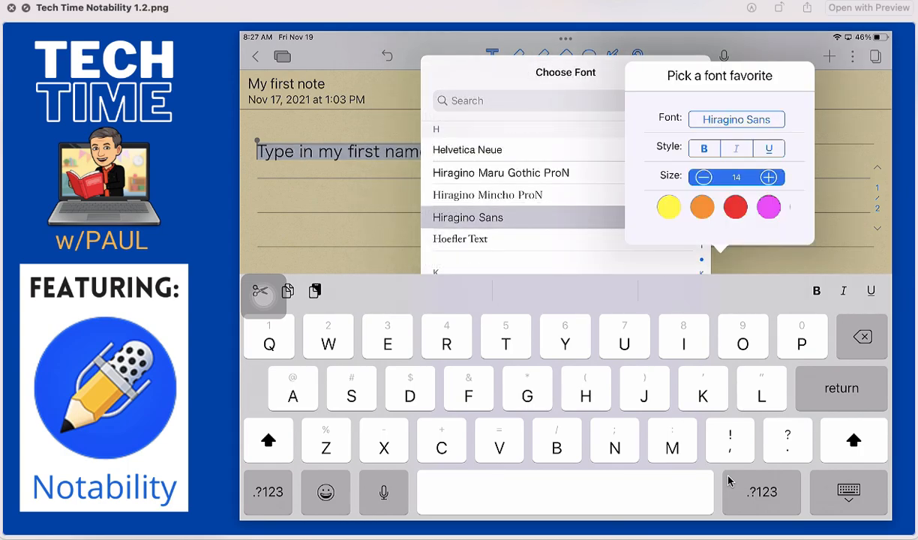
{"action": "left_click", "coordinate": [735, 207]}
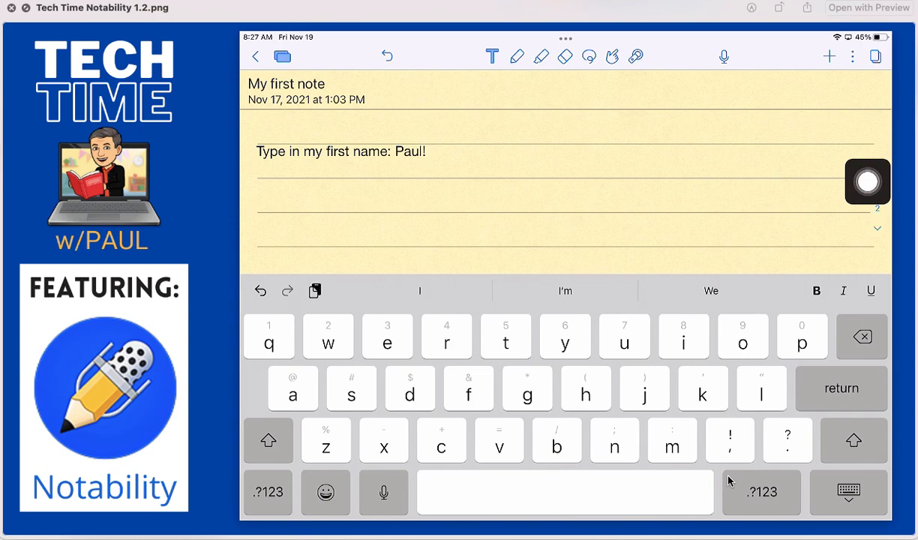
Dictate 'Hi my name is Paul…on Notability!' and 'I love using Notability to take notes.'
{"action": "left_click", "coordinate": [268, 440]}
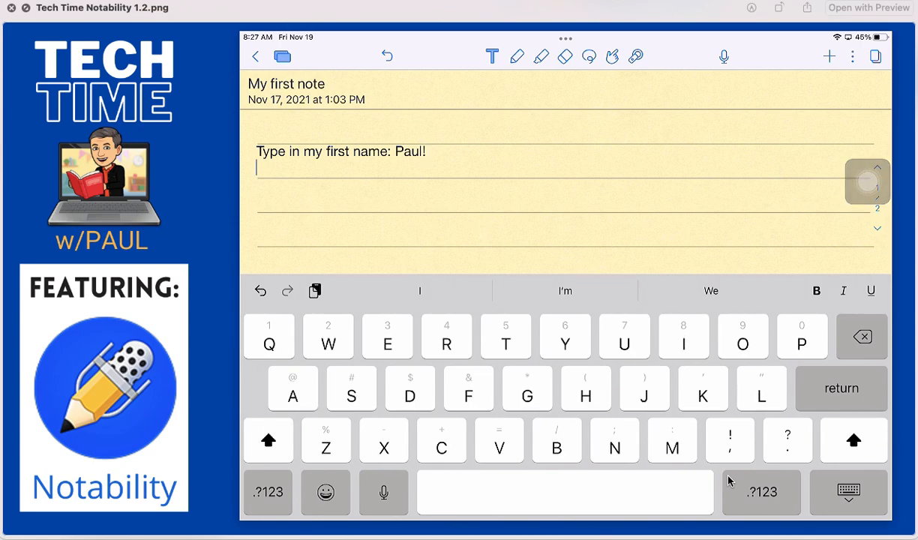
{"action": "left_click", "coordinate": [849, 492]}
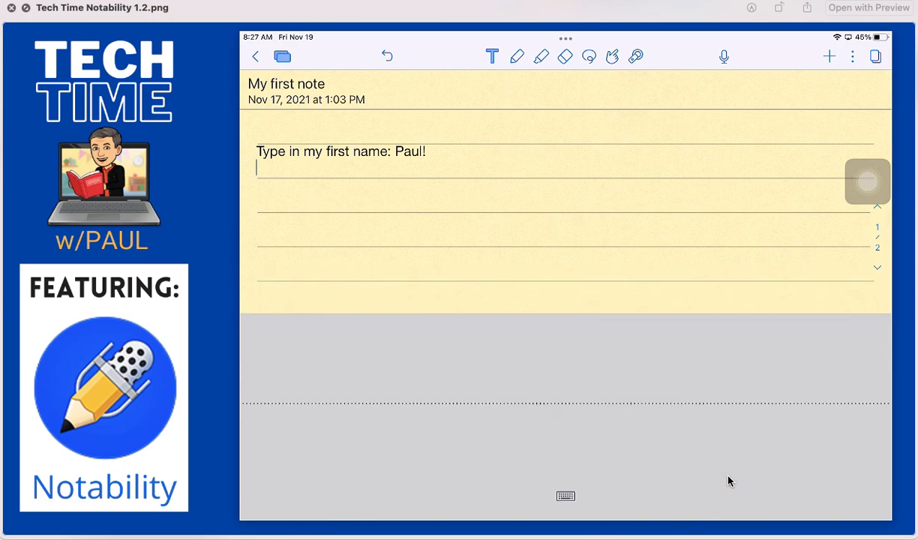
{"action": "type", "text": "Hi my name is Paul and this is a session on"}
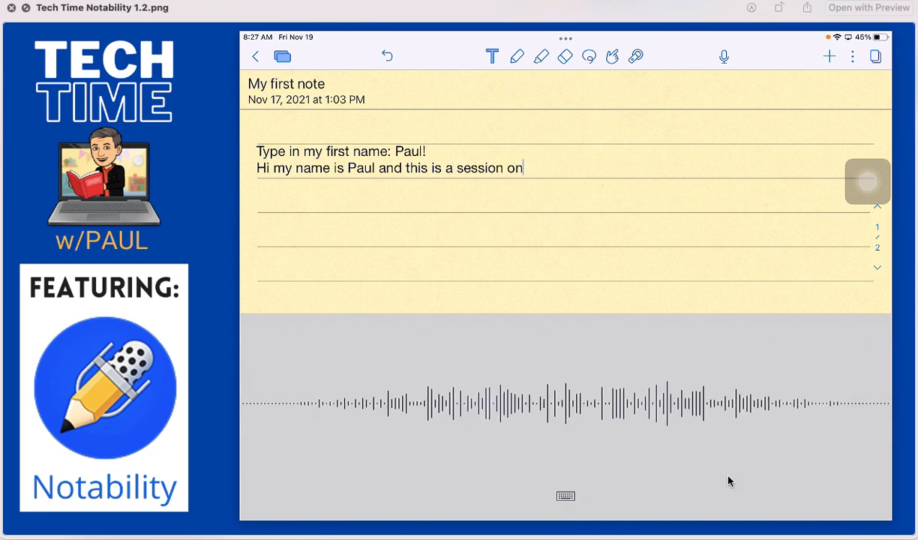
{"action": "type", "text": "Notability"}
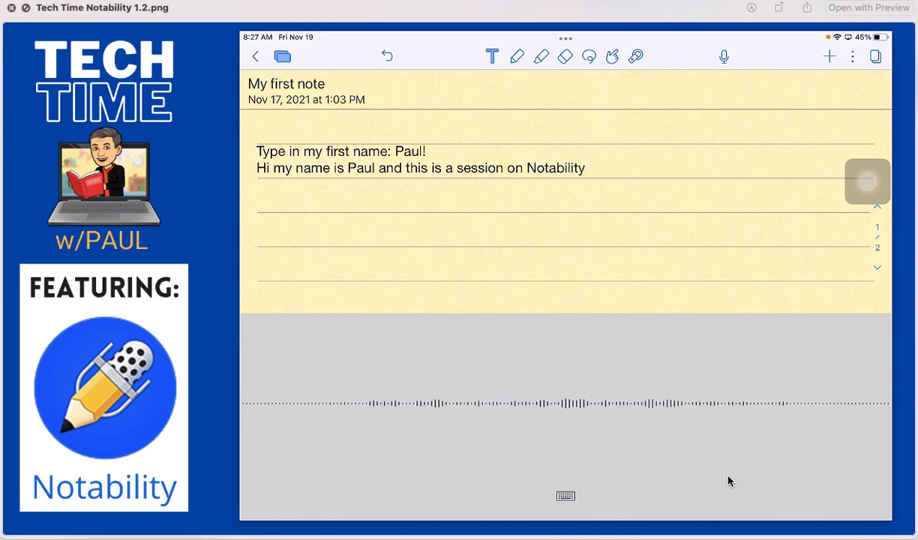
{"action": "type", "text": "!"}
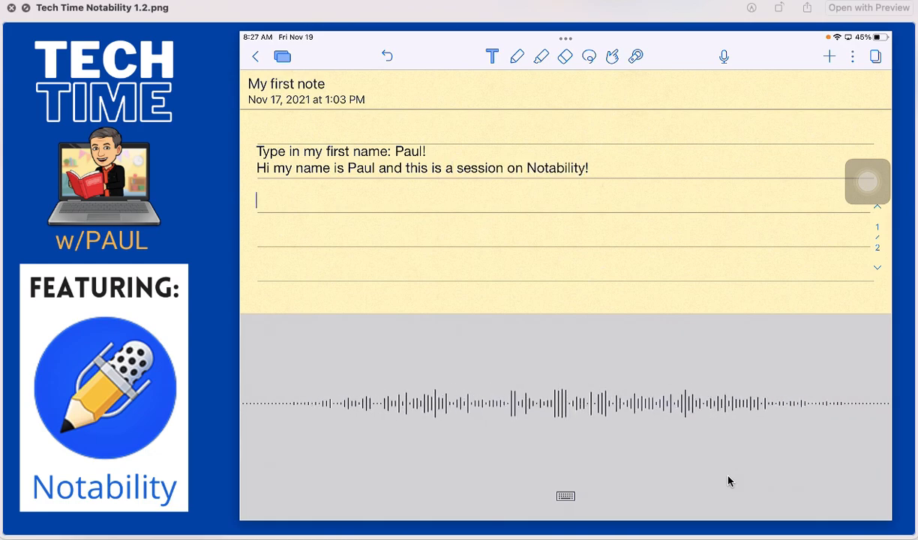
{"action": "type", "text": "I love using Notability to take notes."}
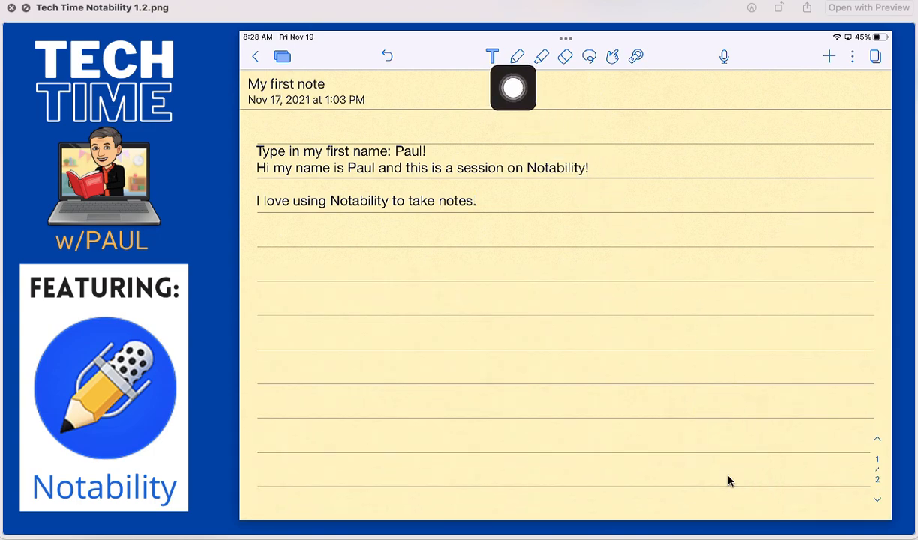
Handwrite PAUL in red below the text and draw a red downward arrow at bottom right
{"action": "left_click", "coordinate": [517, 57]}
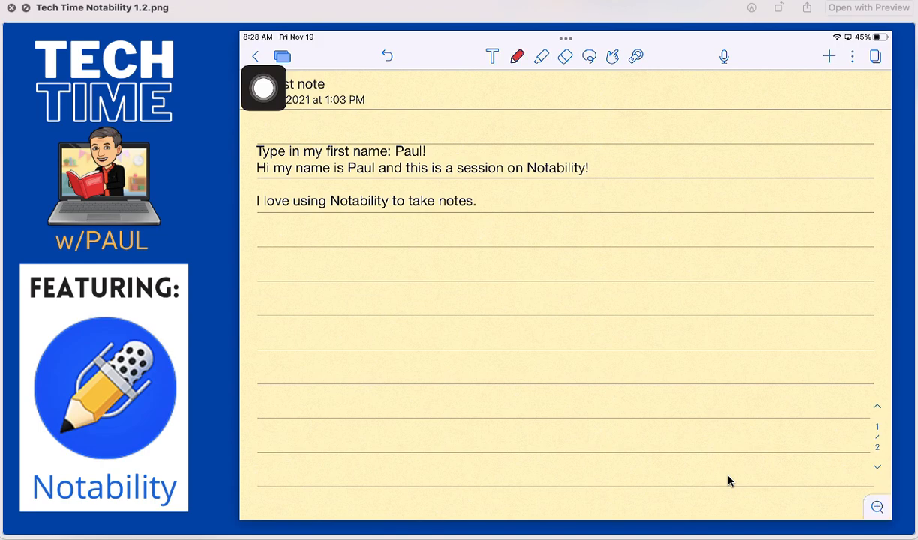
{"action": "left_click_drag", "start_coordinate": [383, 251], "coordinate": [382, 351]}
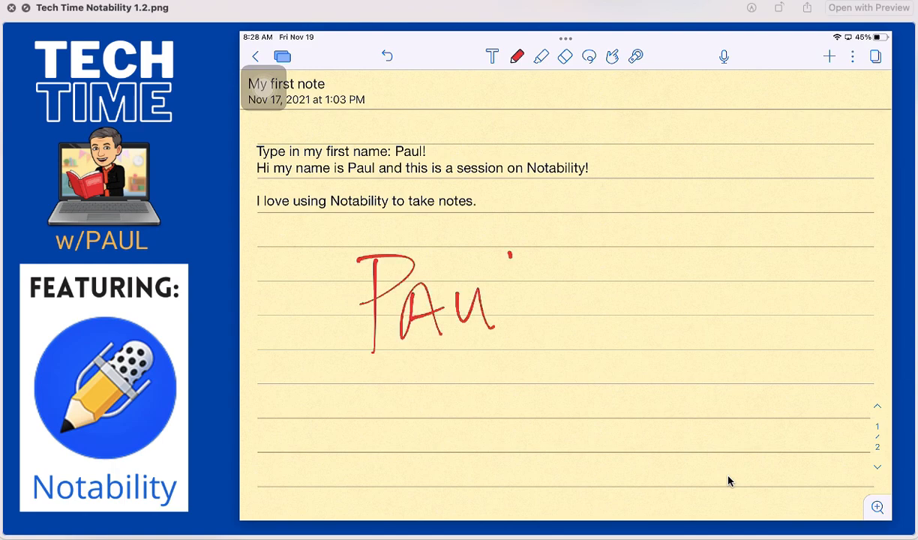
{"action": "left_click_drag", "start_coordinate": [513, 259], "coordinate": [536, 326]}
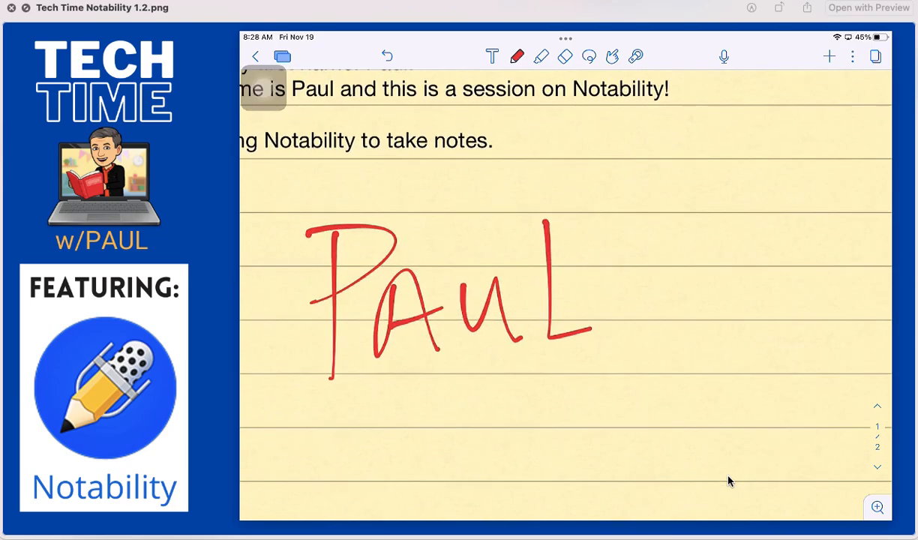
{"action": "scroll", "scroll_direction": "down", "scroll_amount": 3}
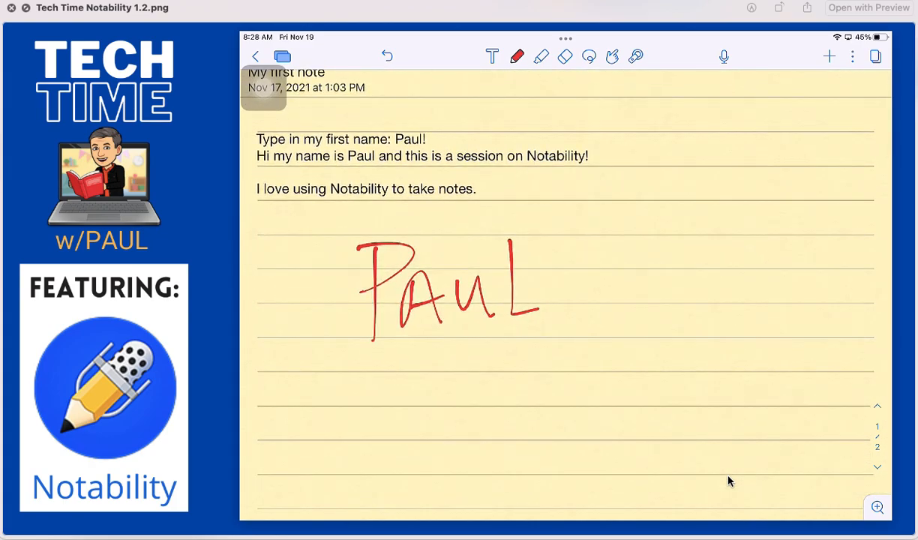
{"action": "left_click_drag", "start_coordinate": [753, 412], "coordinate": [765, 510]}
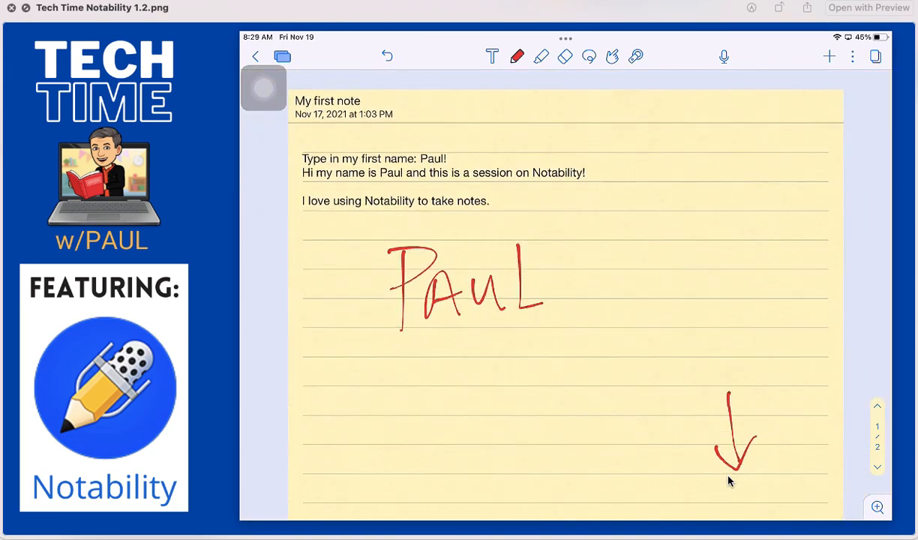
Handwrite 'Write pretty comfortably...' ending in a red arrow using the zoom writing strip
{"action": "scroll", "scroll_direction": "down", "scroll_amount": 3}
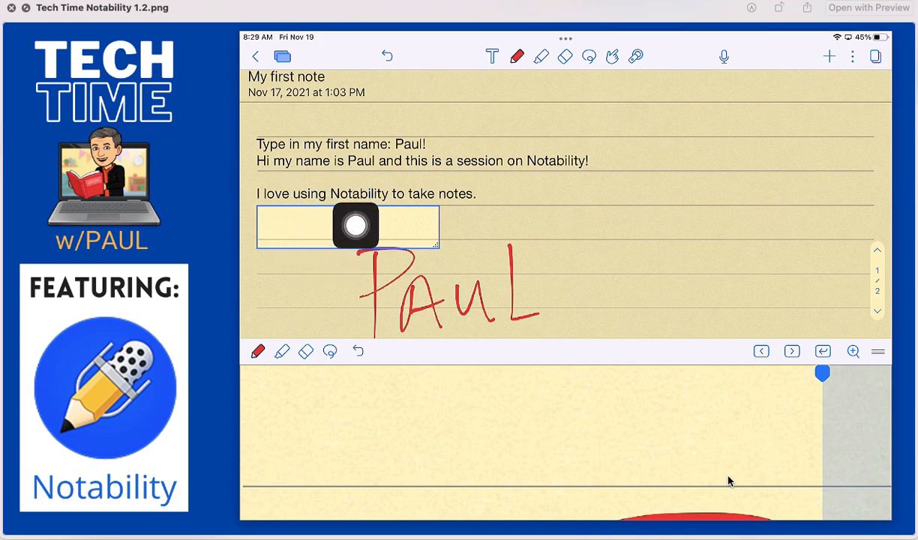
{"action": "mouse_move", "coordinate": [760, 441]}
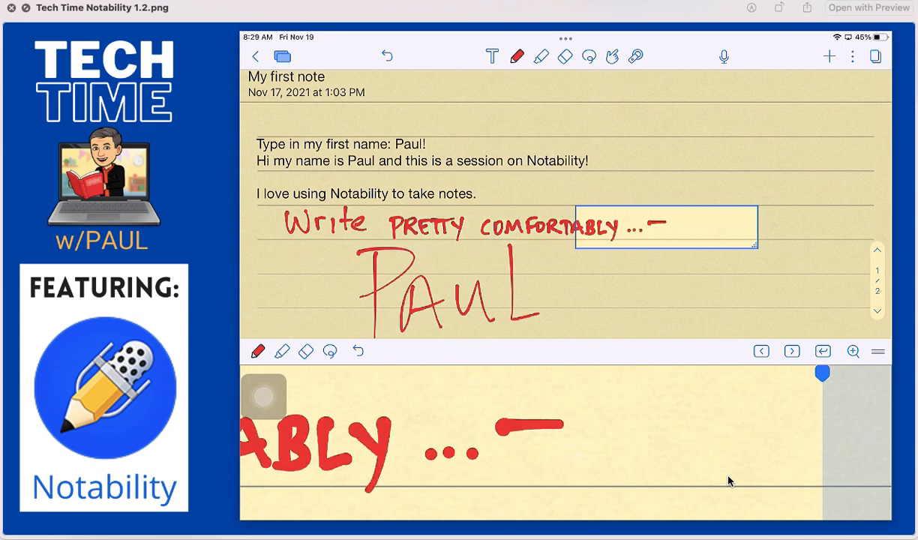
{"action": "left_click_drag", "start_coordinate": [495, 428], "coordinate": [809, 428]}
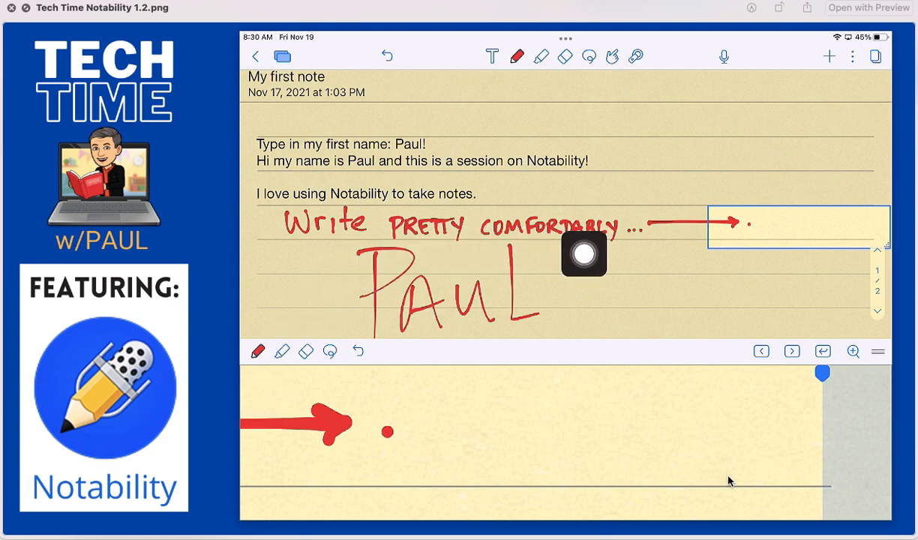
{"action": "mouse_move", "coordinate": [814, 257]}
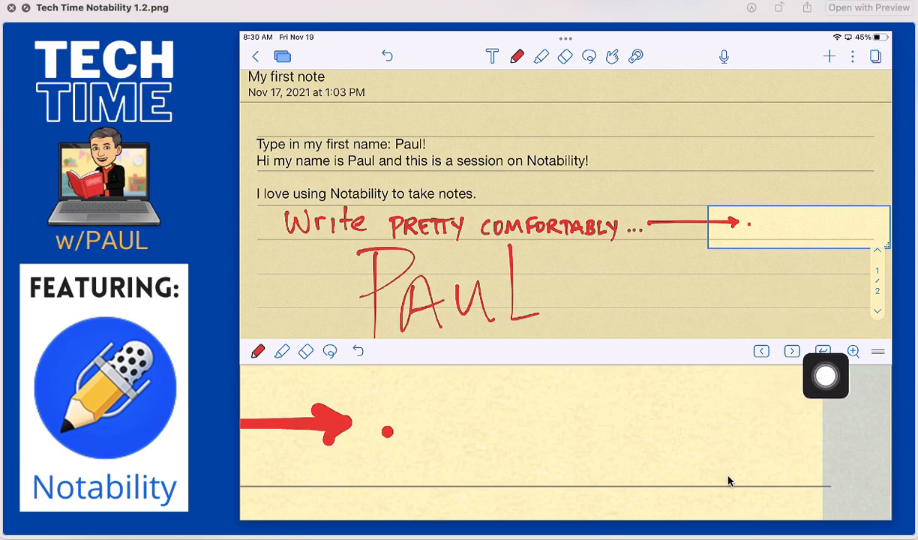
{"action": "left_click_drag", "start_coordinate": [825, 375], "coordinate": [751, 377]}
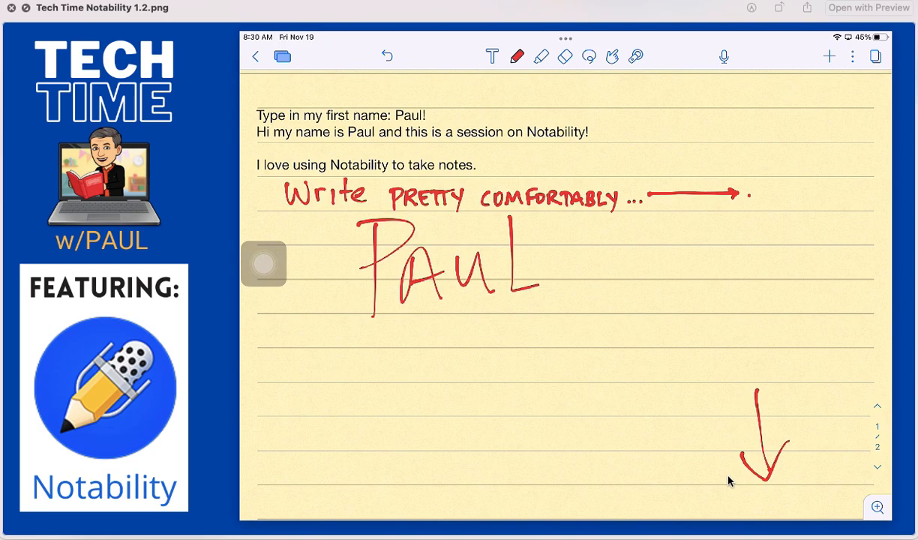
Browse the pen colours and custom colour picker, then show the highlighter's colour and thickness options
{"action": "left_click", "coordinate": [517, 57]}
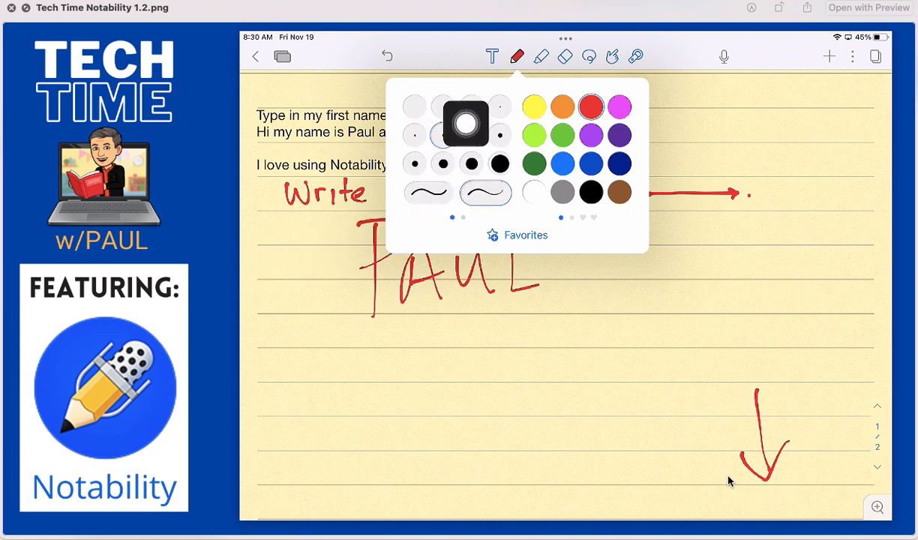
{"action": "left_click", "coordinate": [448, 192]}
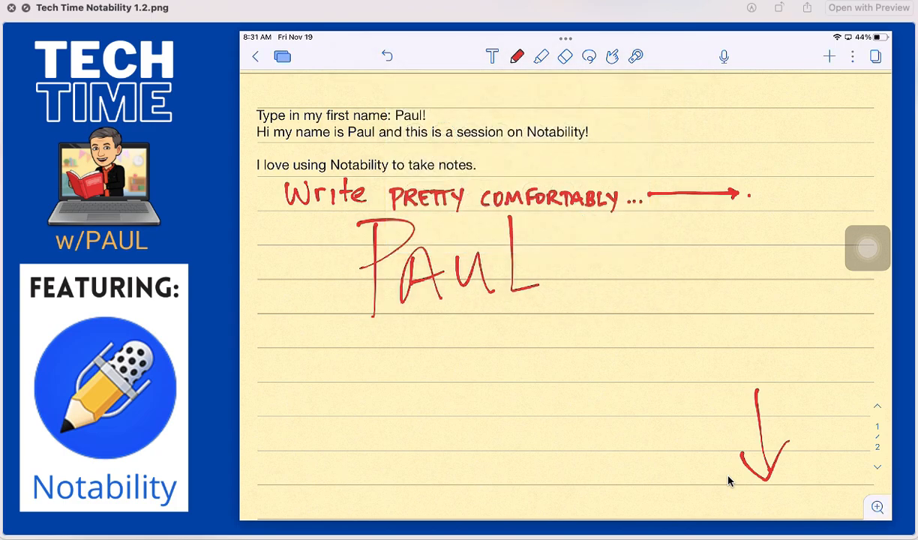
{"action": "left_click", "coordinate": [517, 56]}
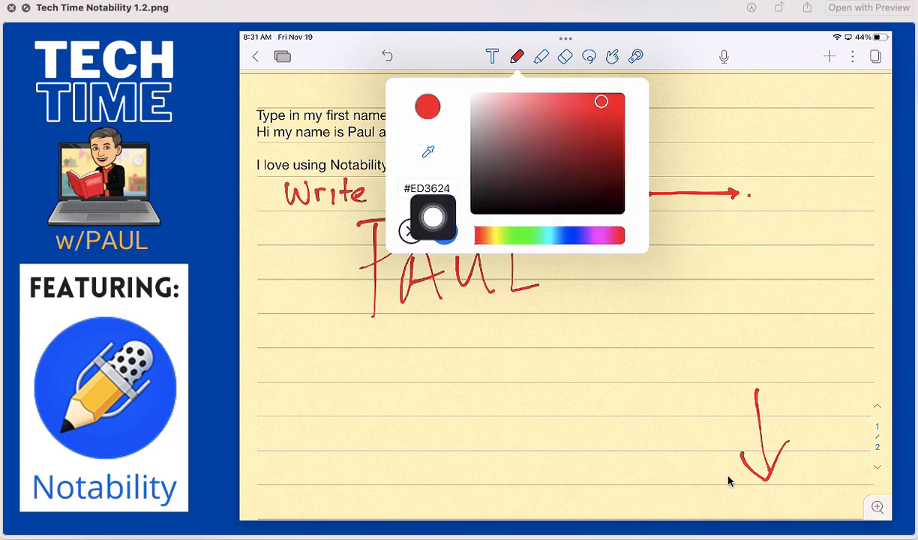
{"action": "left_click", "coordinate": [426, 225]}
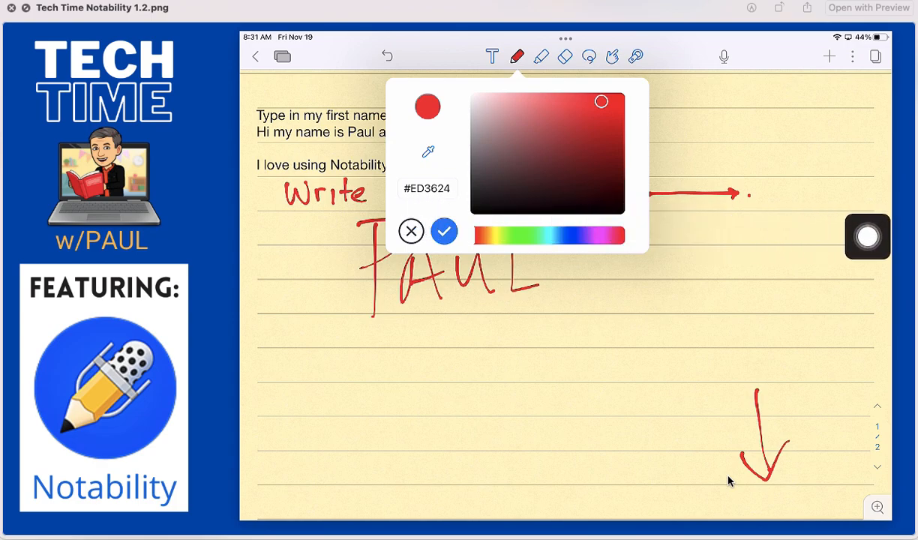
{"action": "left_click", "coordinate": [542, 55]}
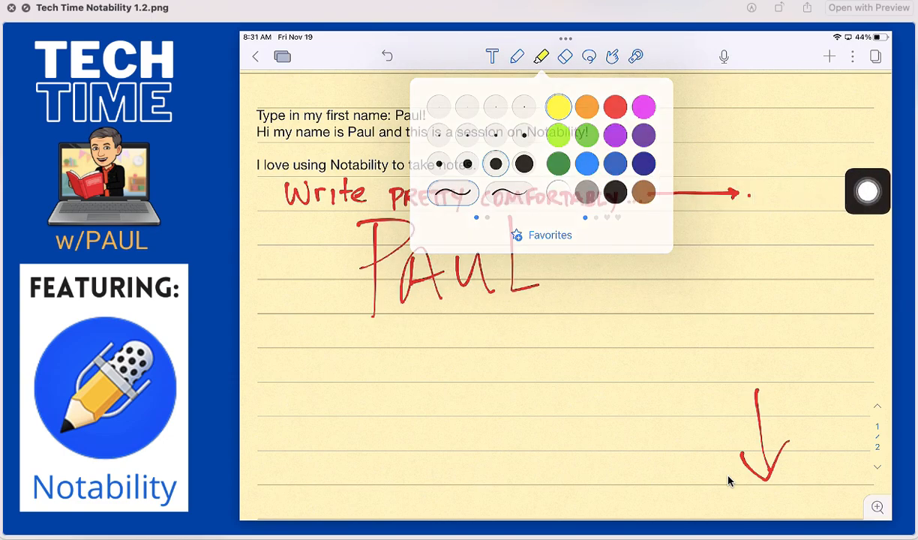
Sweep a broad yellow highlight across the handwritten PAUL
{"action": "left_click", "coordinate": [558, 106]}
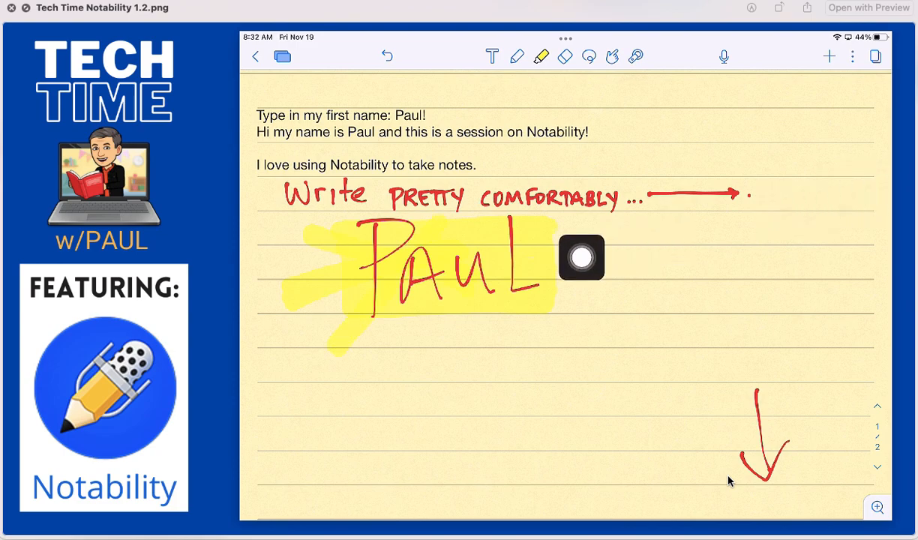
{"action": "left_click_drag", "start_coordinate": [581, 259], "coordinate": [408, 269]}
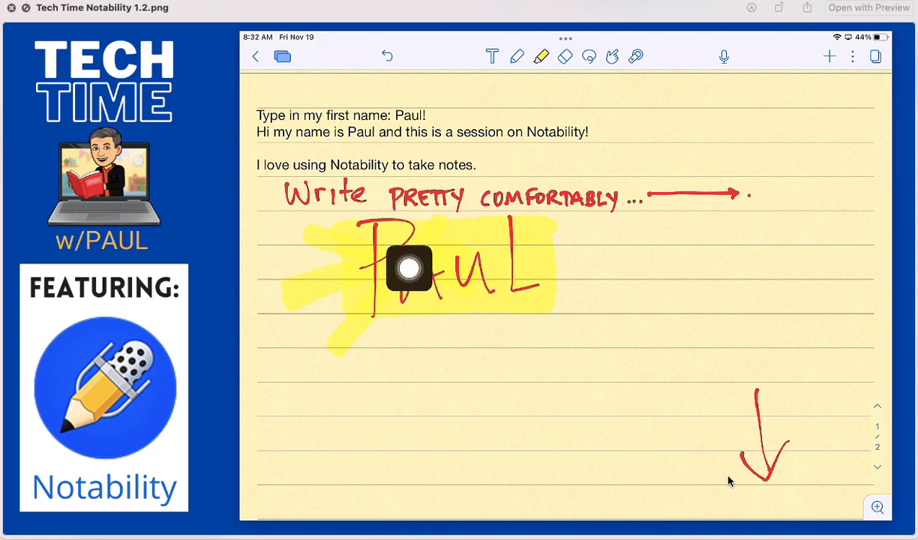
{"action": "left_click_drag", "start_coordinate": [409, 269], "coordinate": [263, 276]}
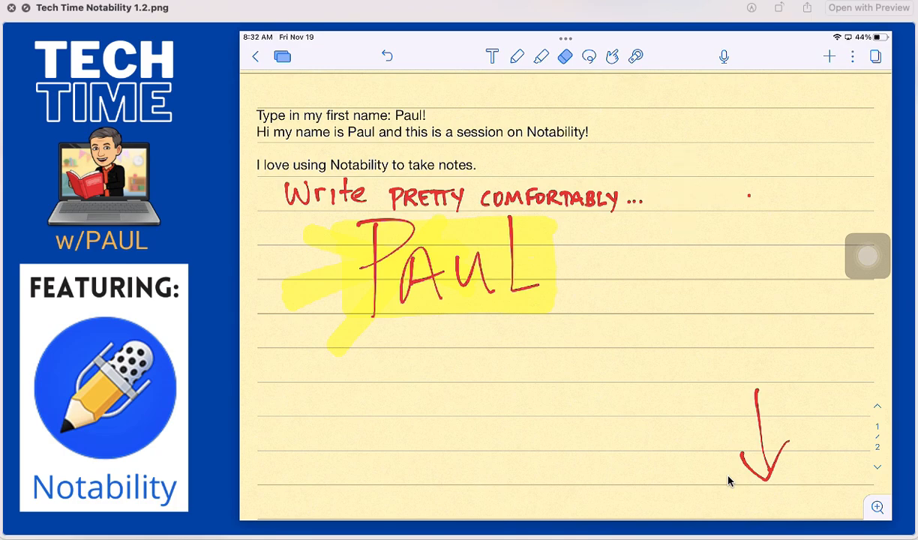
Restore the erased arrow, then use the Partial eraser to cut gaps along it
{"action": "left_click_drag", "start_coordinate": [652, 196], "coordinate": [742, 195]}
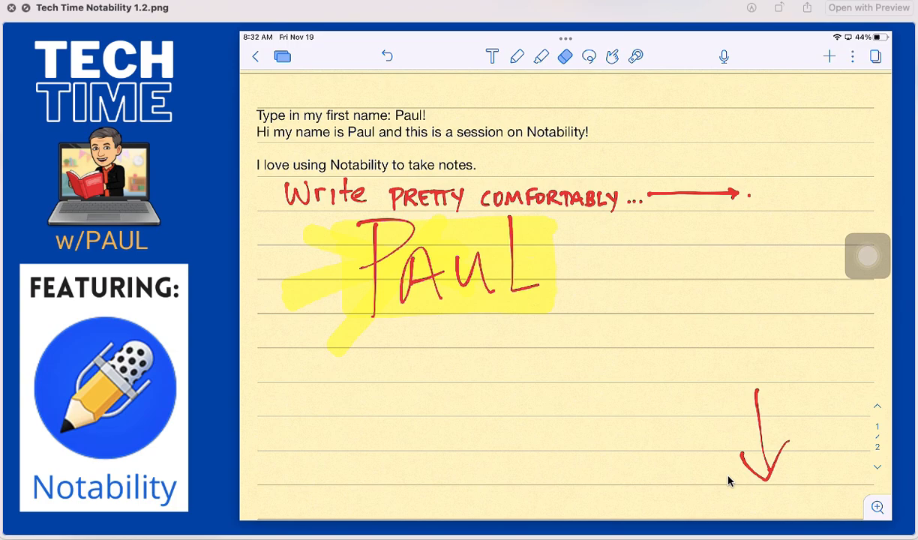
{"action": "left_click", "coordinate": [565, 56]}
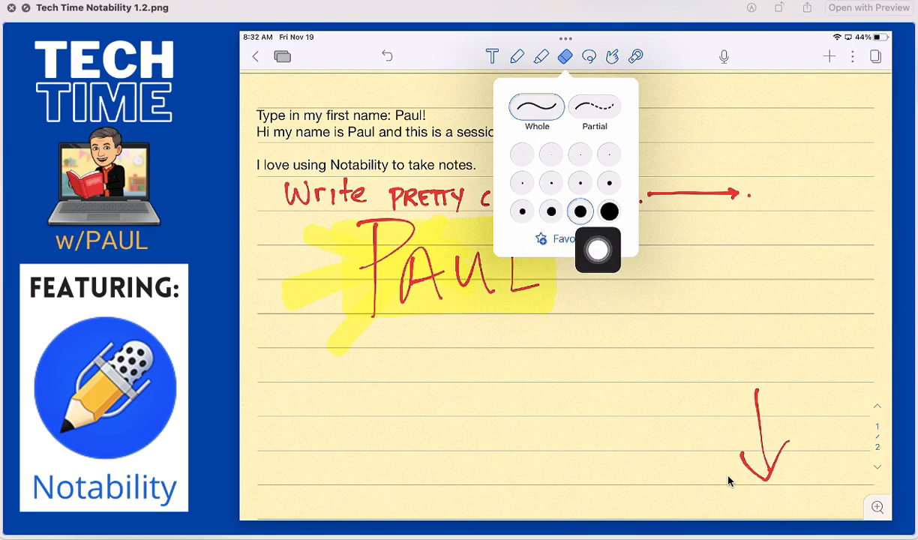
{"action": "left_click_drag", "start_coordinate": [598, 250], "coordinate": [867, 295]}
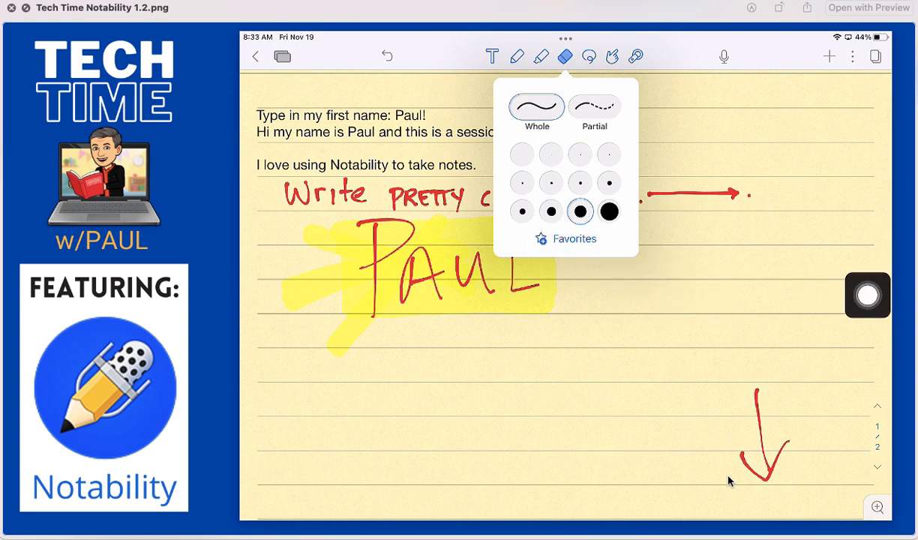
{"action": "left_click", "coordinate": [565, 57]}
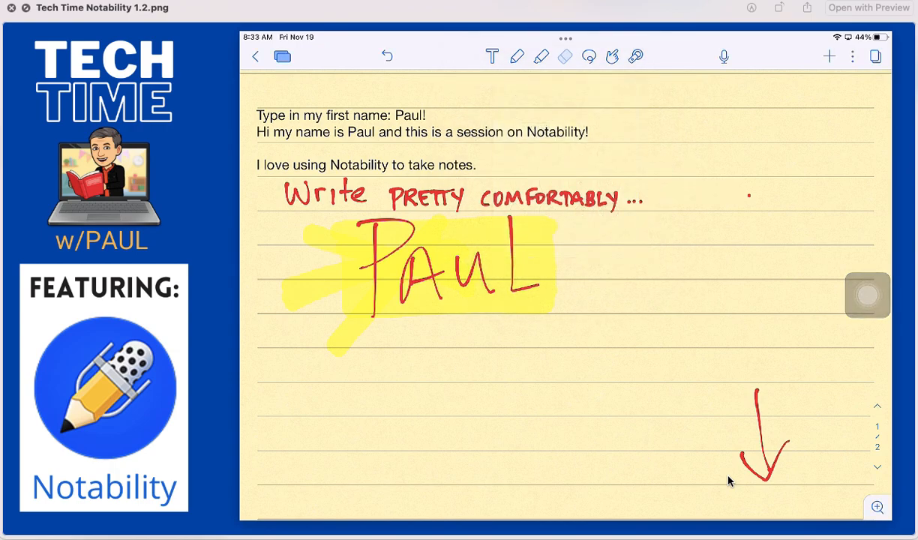
{"action": "left_click", "coordinate": [565, 56]}
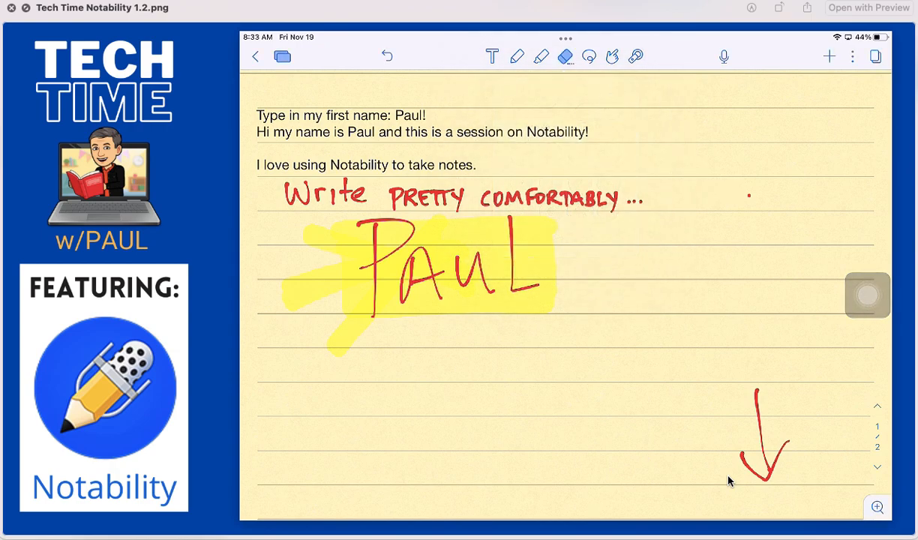
{"action": "left_click_drag", "start_coordinate": [660, 196], "coordinate": [739, 197]}
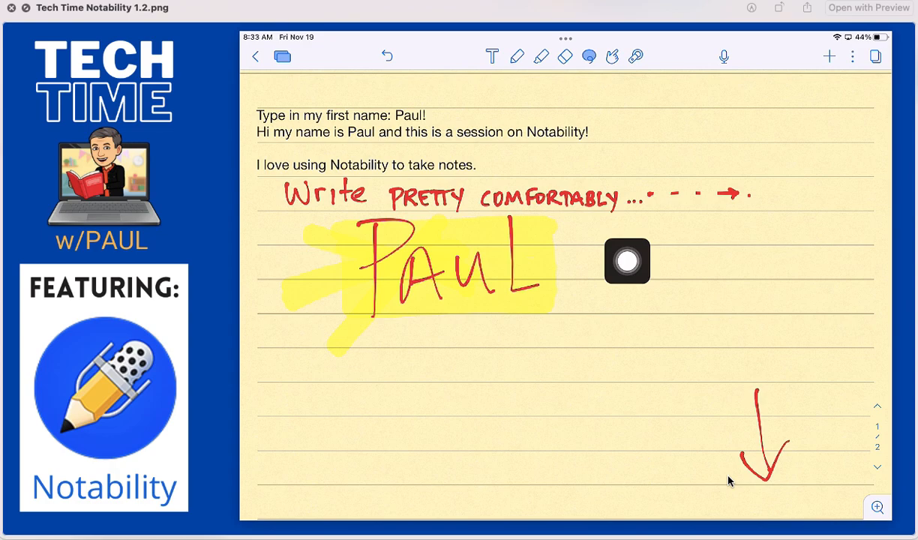
Lasso the downward arrow and drag it beside PAUL, rotated to point right
{"action": "left_click_drag", "start_coordinate": [628, 261], "coordinate": [867, 260]}
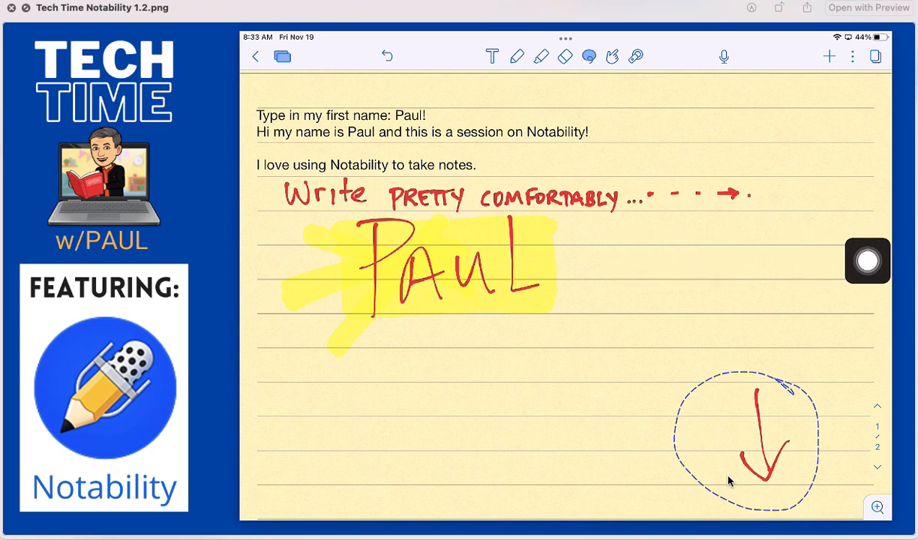
{"action": "left_click_drag", "start_coordinate": [868, 261], "coordinate": [653, 466]}
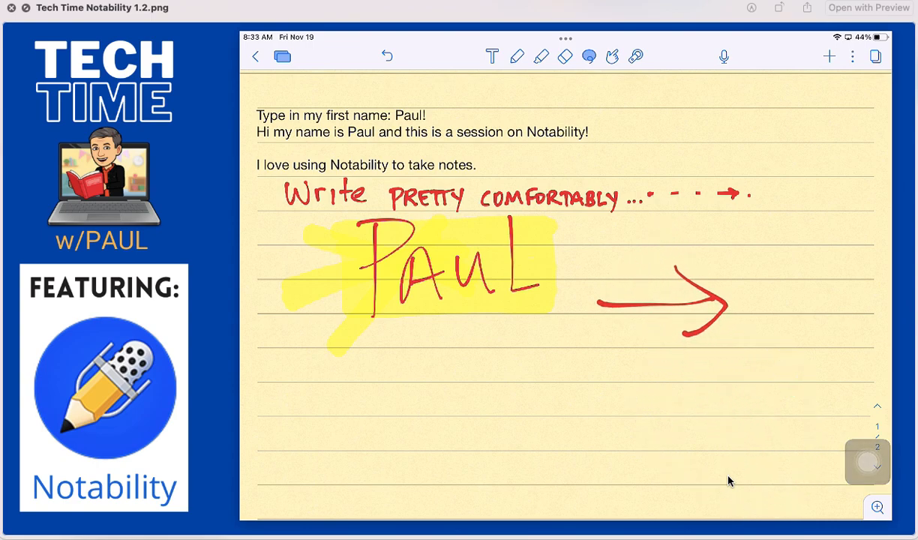
{"action": "left_click_drag", "start_coordinate": [754, 390], "coordinate": [765, 488]}
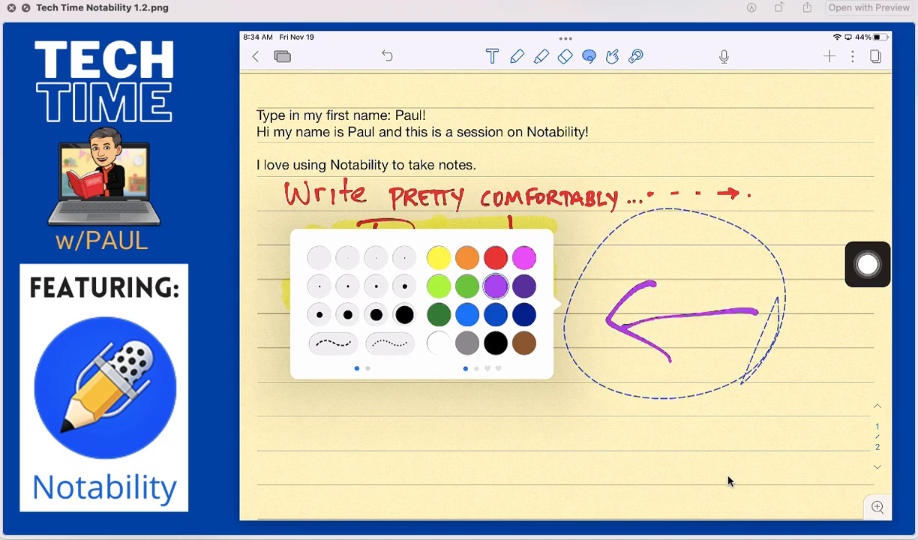
Pick purple from the pen colour palette
{"action": "left_click", "coordinate": [375, 314]}
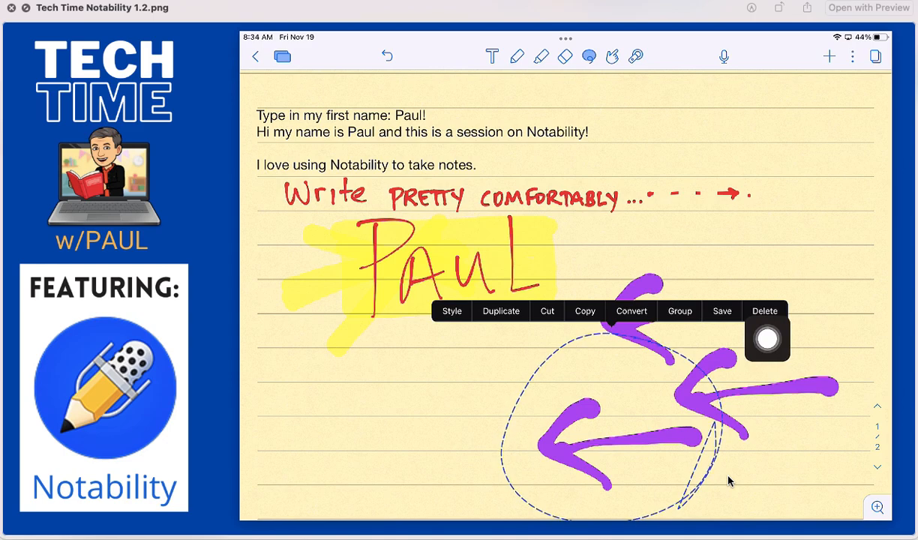
{"action": "left_click_drag", "start_coordinate": [766, 339], "coordinate": [647, 349]}
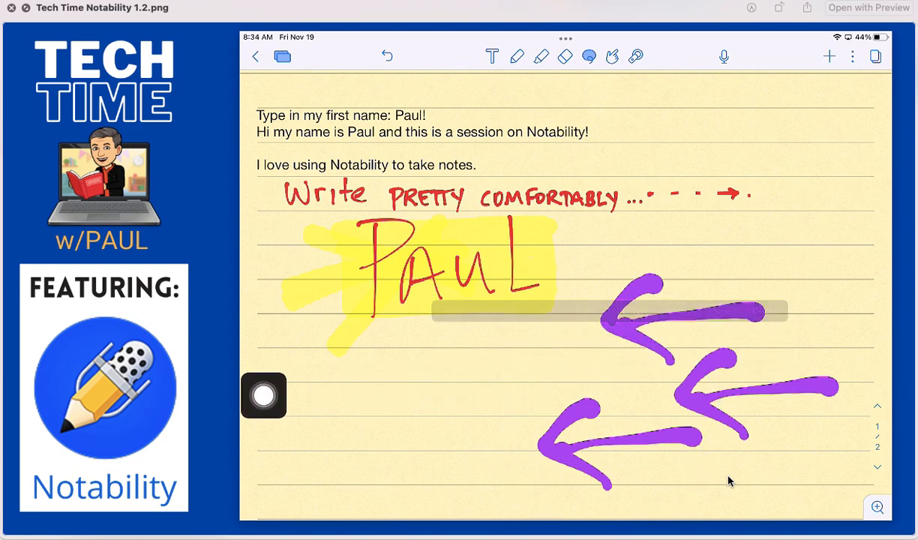
{"action": "left_click", "coordinate": [565, 56]}
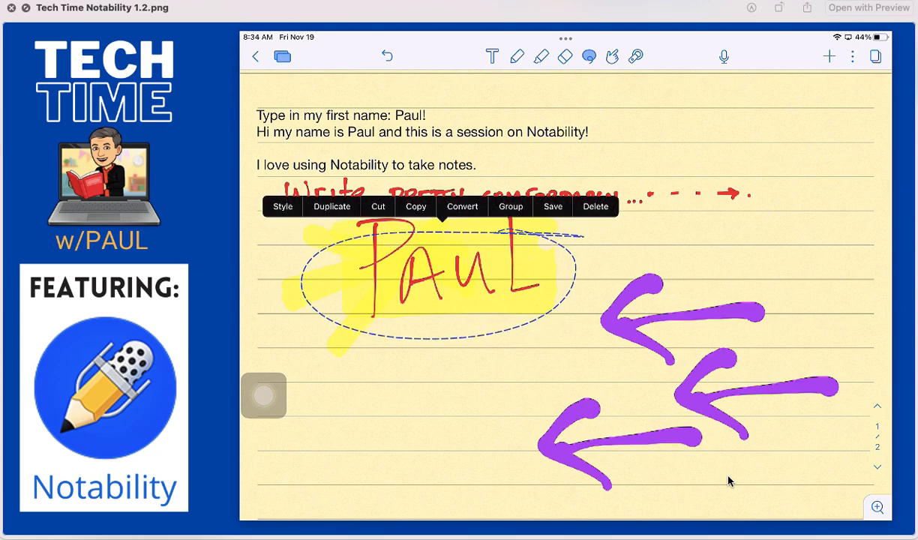
Delete the large highlighted PAUL and write a smaller 'Paul' in its place
{"action": "left_click", "coordinate": [594, 206]}
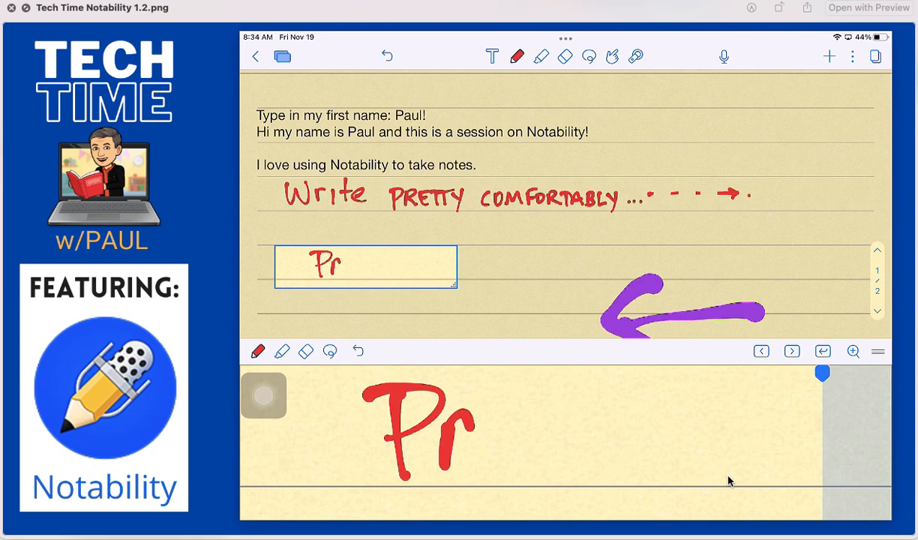
{"action": "type", "text": "aul"}
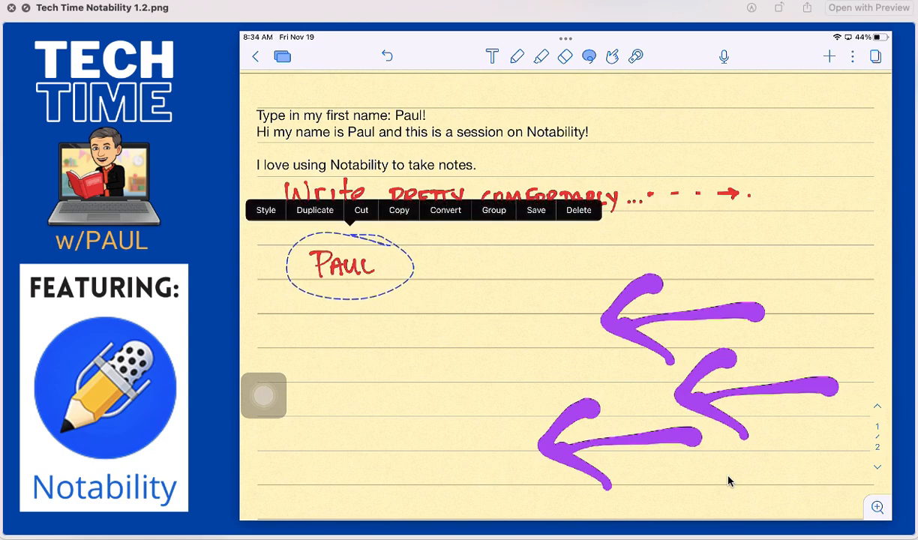
Convert the lassoed handwriting into a typed 'PAUL' text box with Convert Selection
{"action": "left_click", "coordinate": [445, 210]}
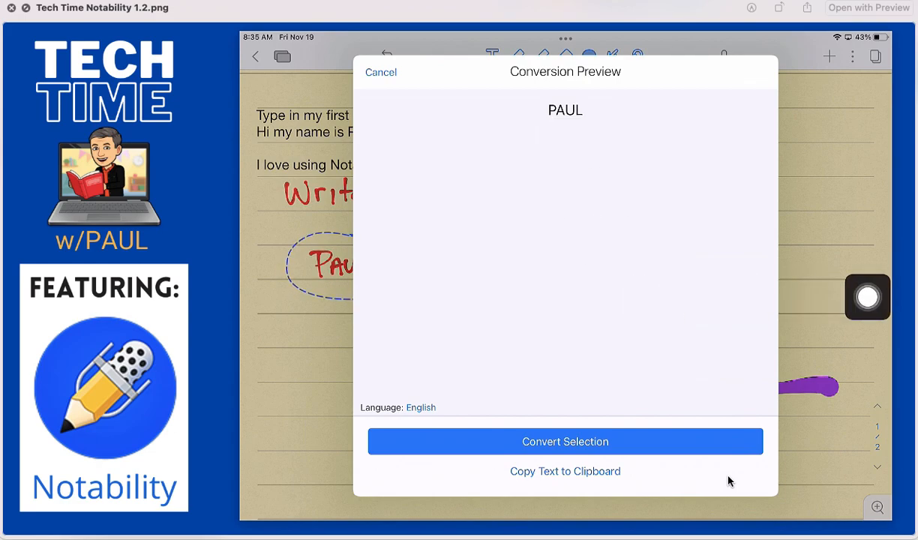
{"action": "left_click", "coordinate": [565, 441]}
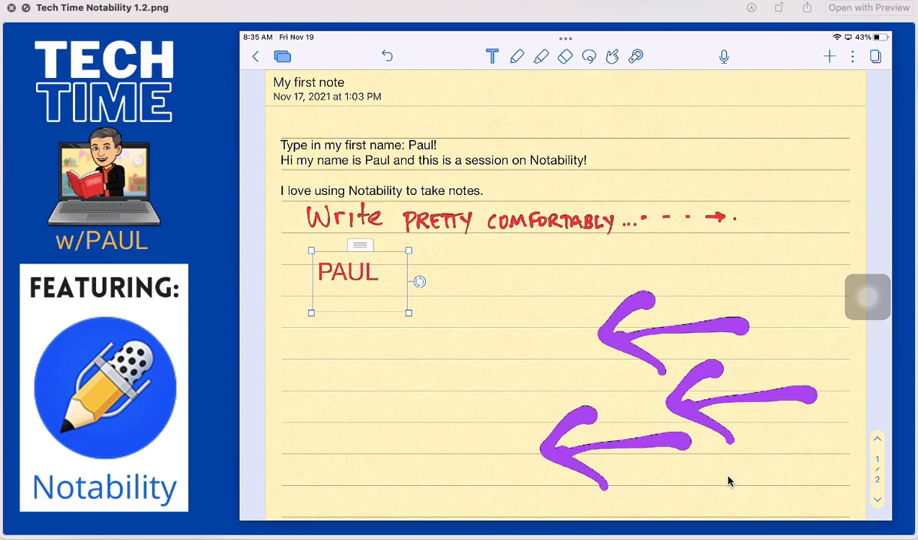
Draw red squares right of PAUL, snapping the lower one into a clean square
{"action": "left_click", "coordinate": [517, 57]}
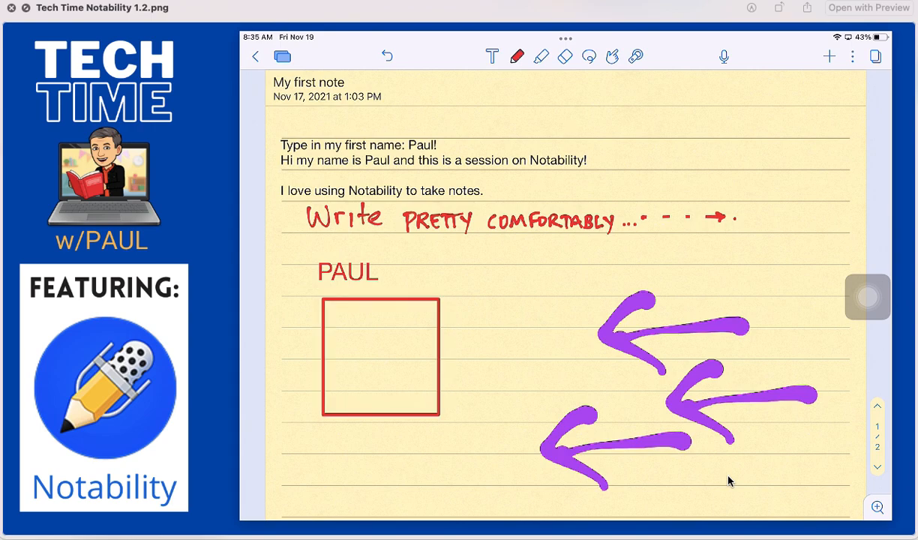
{"action": "left_click", "coordinate": [380, 356]}
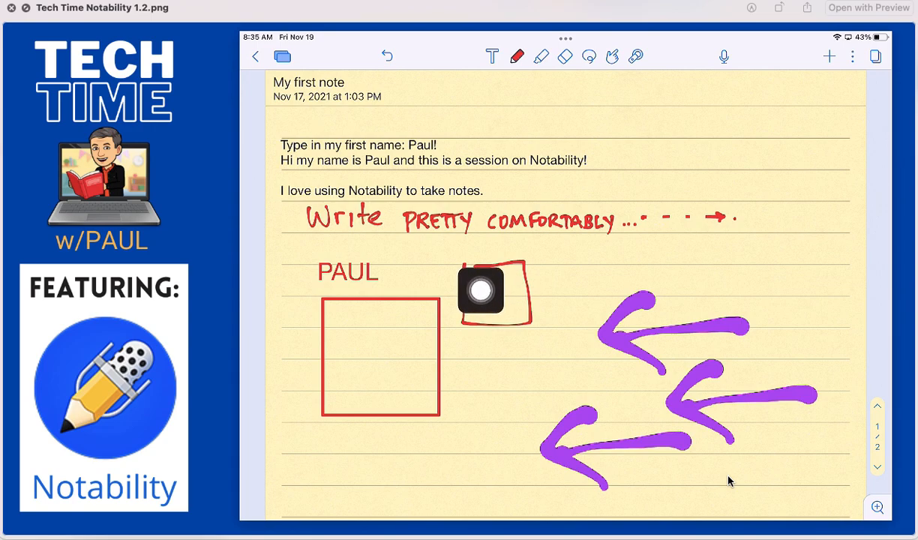
{"action": "left_click_drag", "start_coordinate": [480, 292], "coordinate": [868, 282]}
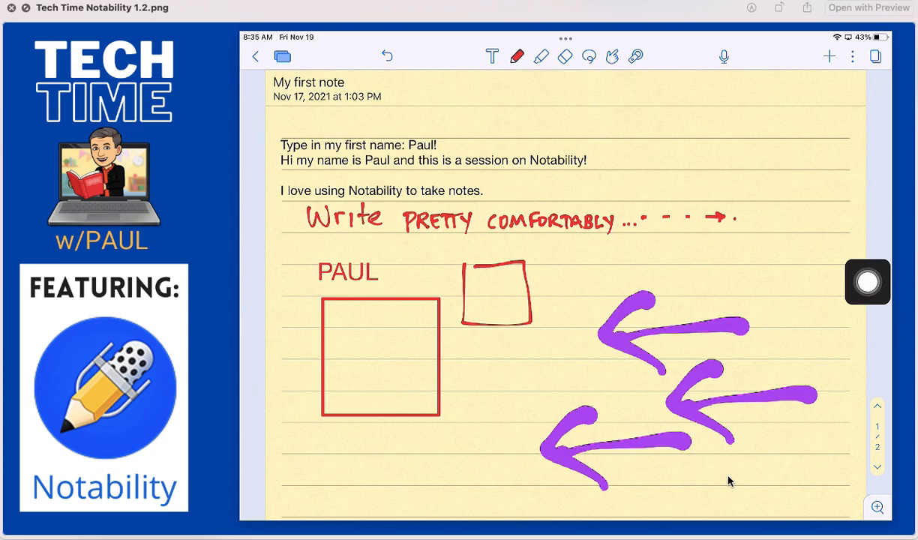
{"action": "left_click_drag", "start_coordinate": [476, 349], "coordinate": [536, 394]}
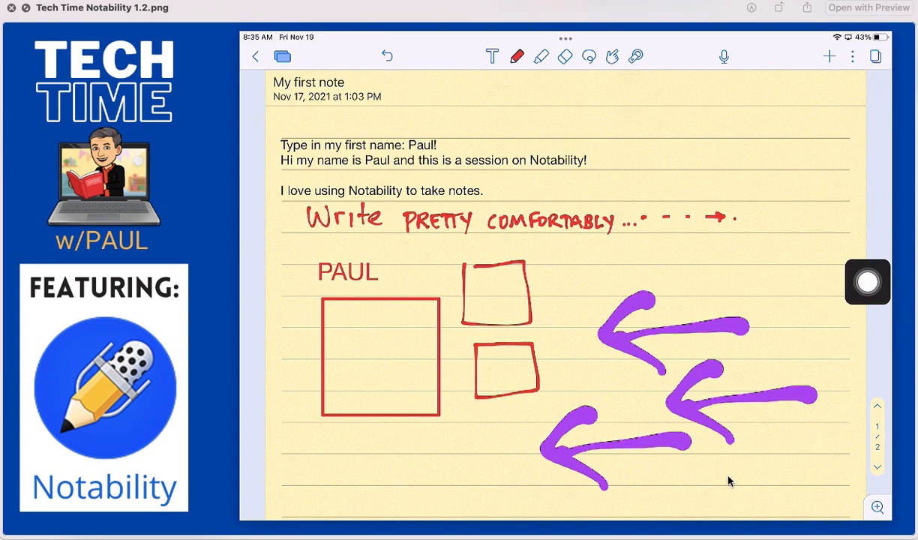
{"action": "left_click", "coordinate": [503, 372]}
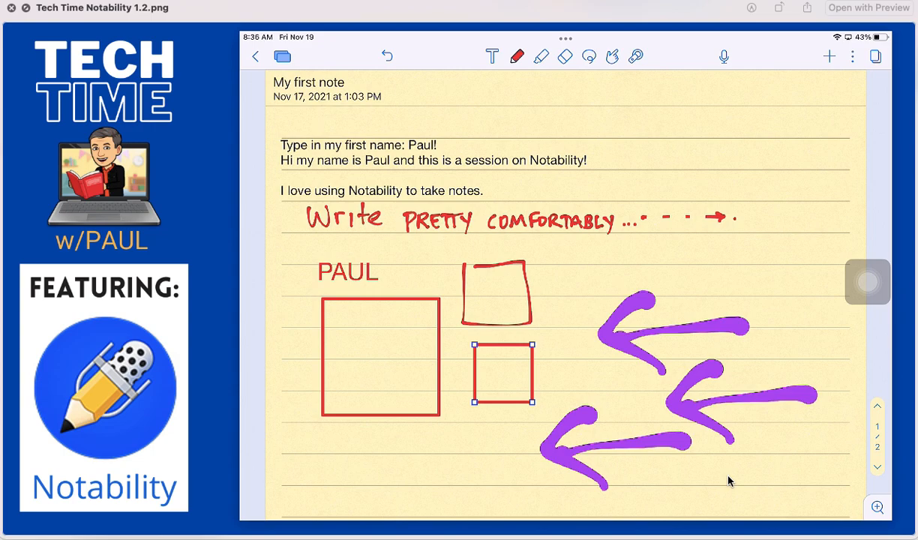
{"action": "scroll", "scroll_direction": "down", "scroll_amount": 3}
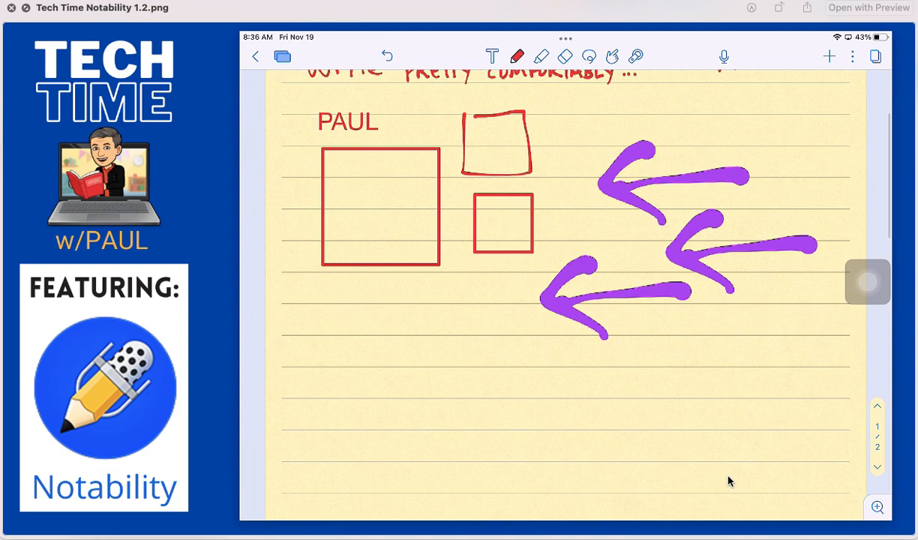
Resize the small neat square larger and drag it beneath the big square
{"action": "left_click", "coordinate": [612, 56]}
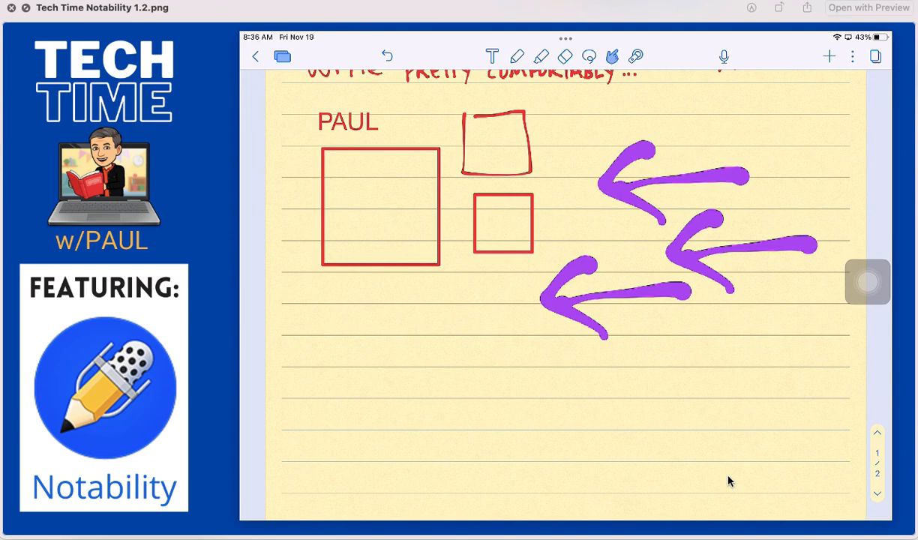
{"action": "scroll", "scroll_direction": "down", "scroll_amount": 3}
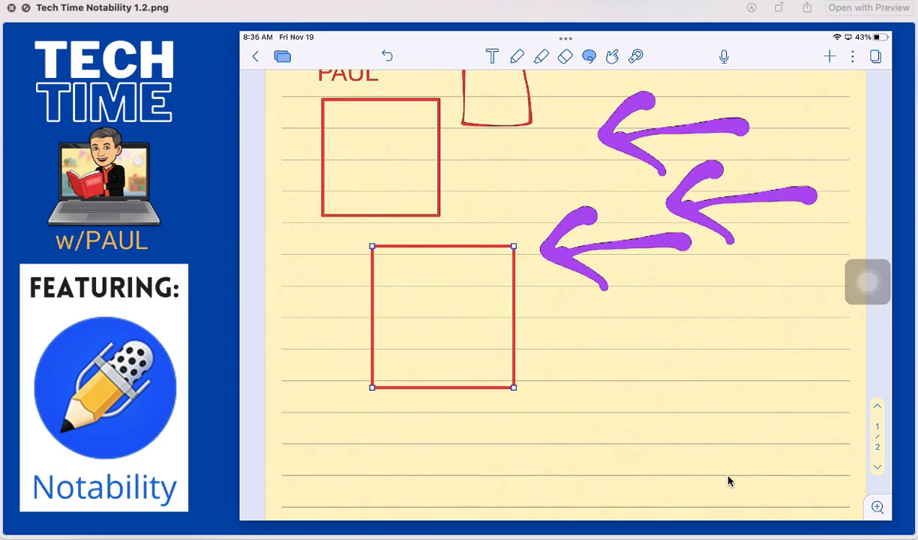
{"action": "left_click_drag", "start_coordinate": [443, 315], "coordinate": [420, 293]}
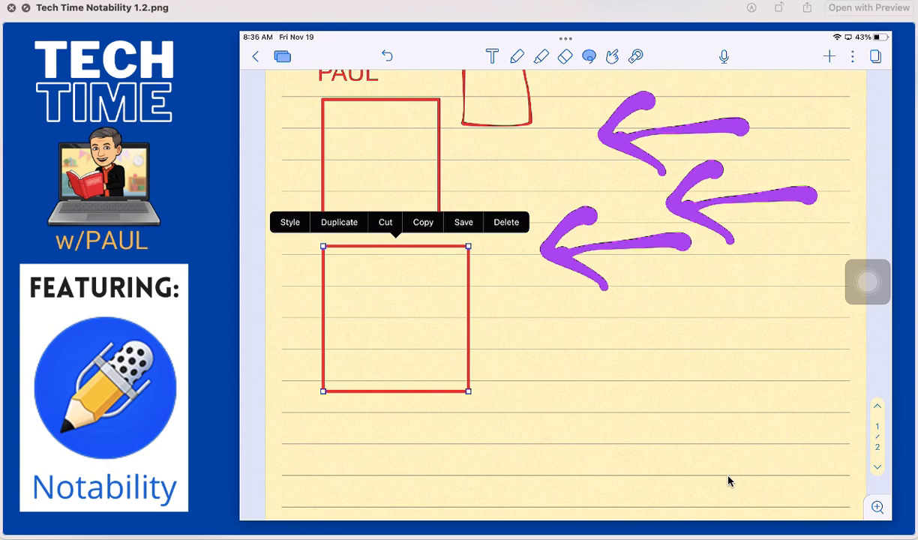
Set the lower square's Style to a thick blue stroke and a green fill
{"action": "left_click", "coordinate": [290, 221]}
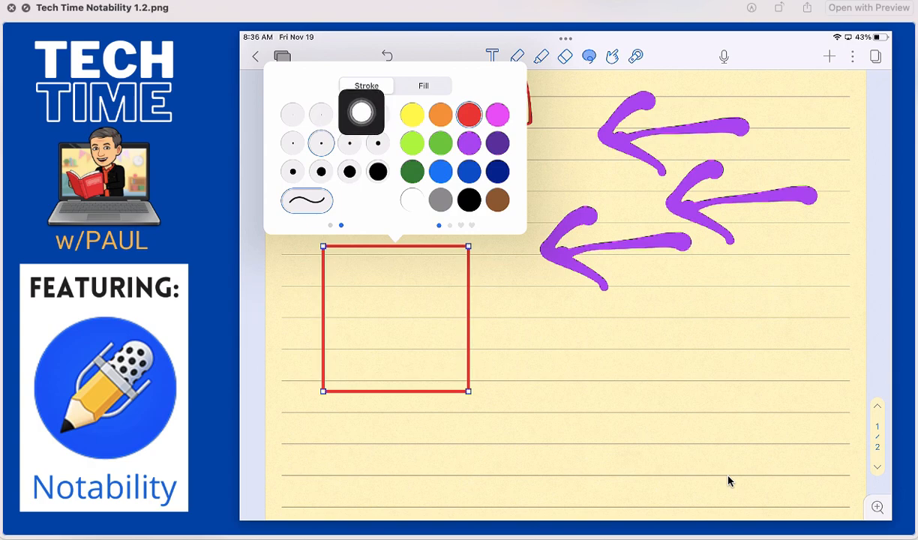
{"action": "left_click", "coordinate": [441, 114]}
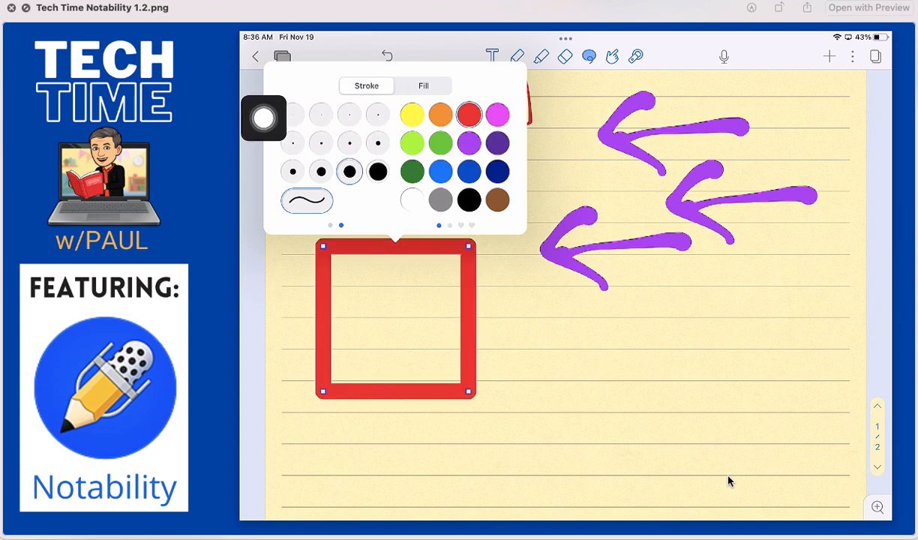
{"action": "left_click", "coordinate": [412, 113]}
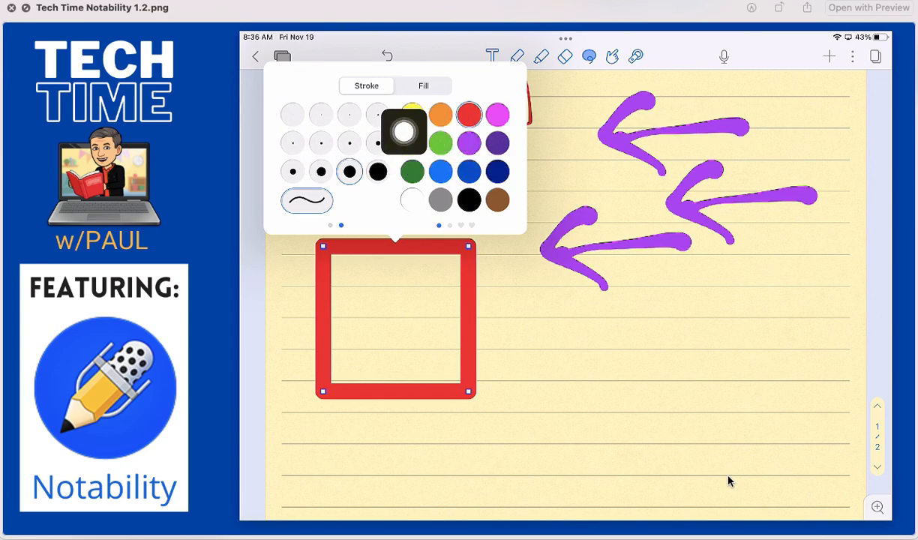
{"action": "left_click", "coordinate": [469, 171]}
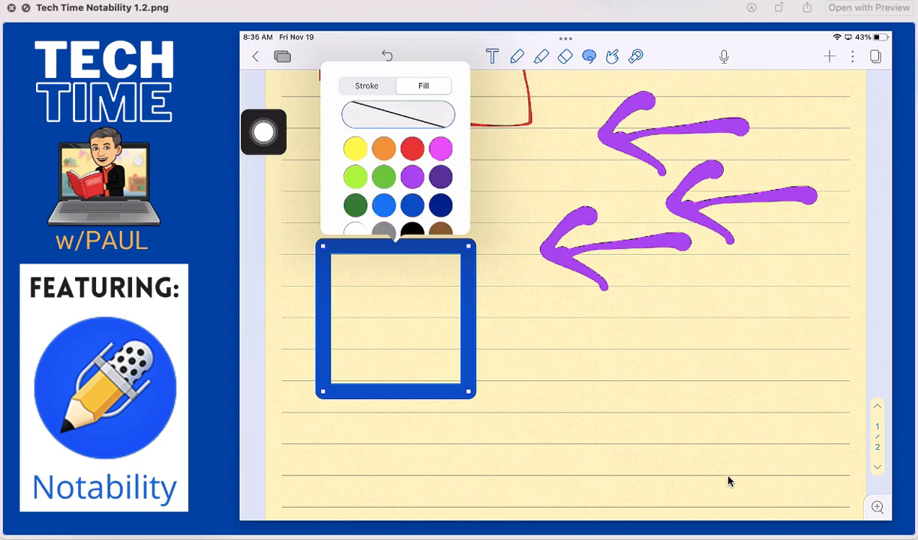
{"action": "left_click", "coordinate": [383, 176]}
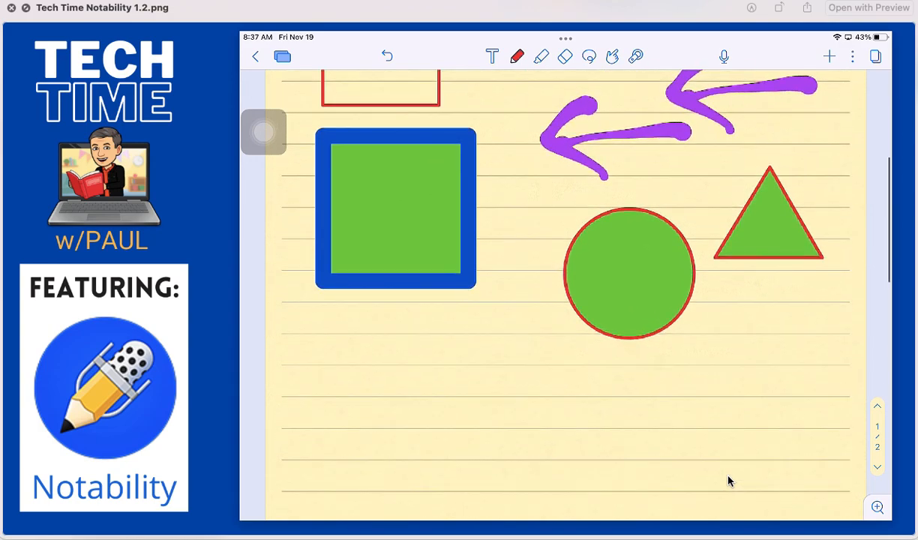
Draw a long straight red line under the circle and thicken its stroke
{"action": "left_click_drag", "start_coordinate": [326, 396], "coordinate": [786, 395]}
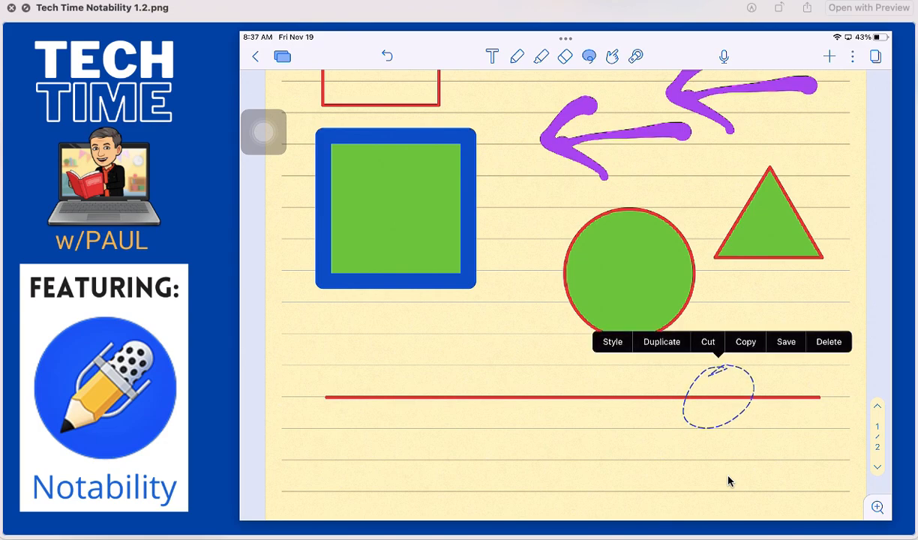
{"action": "left_click", "coordinate": [612, 341]}
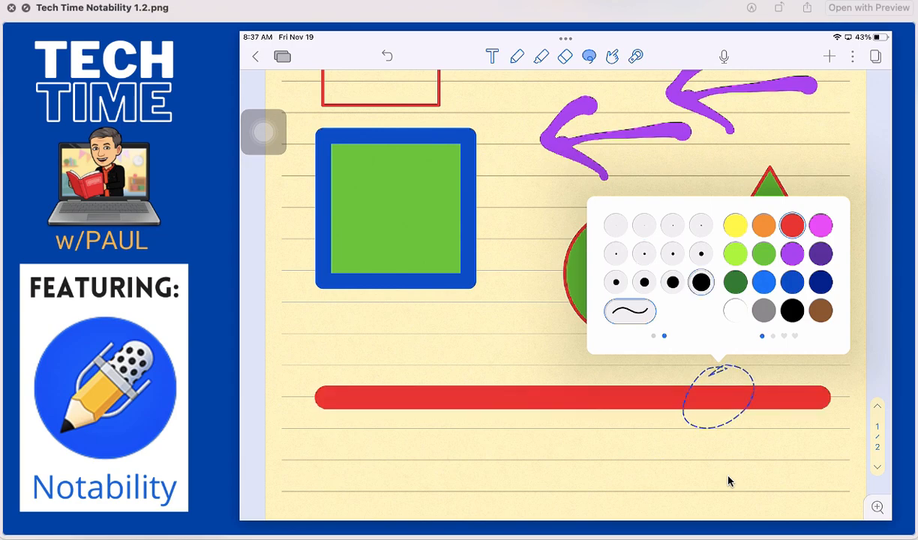
{"action": "left_click", "coordinate": [672, 281]}
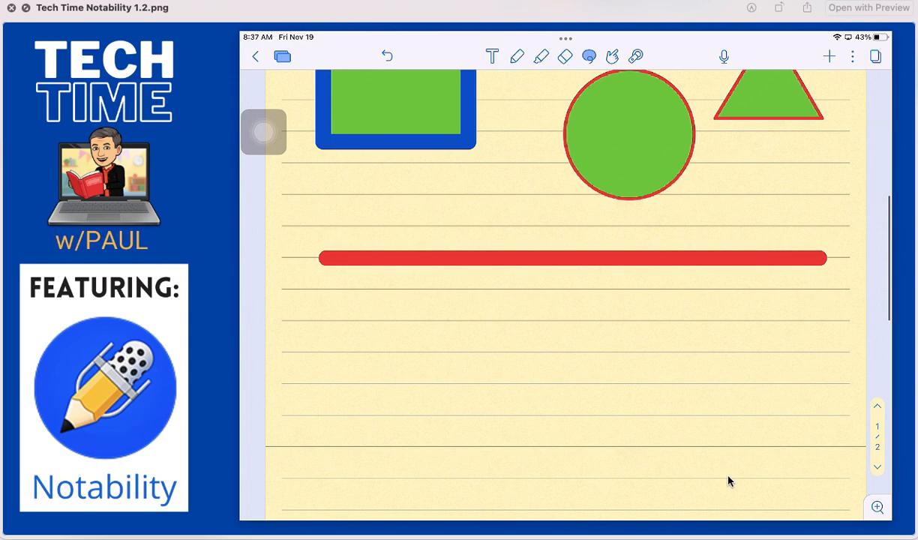
Draw a red curved arrow below the thick bar and soften its curve
{"action": "left_click", "coordinate": [517, 56]}
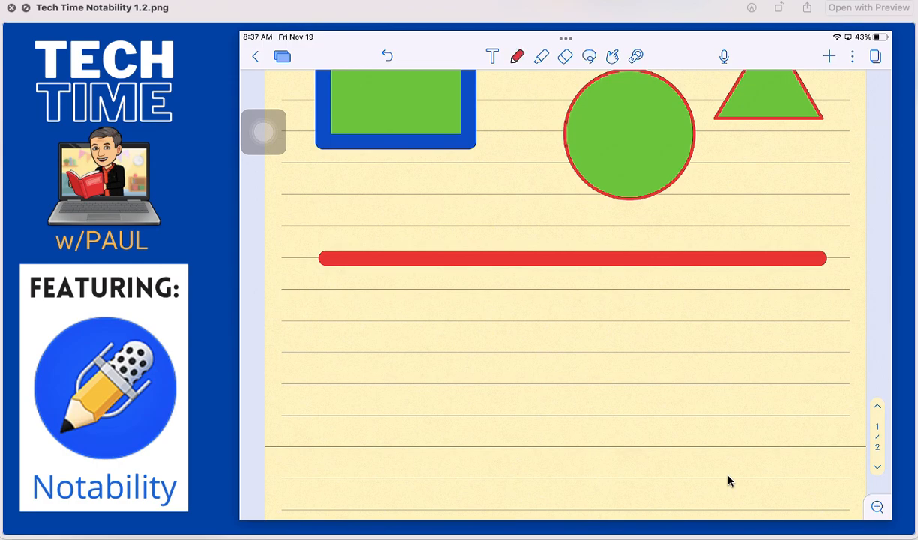
{"action": "left_click_drag", "start_coordinate": [387, 404], "coordinate": [592, 315]}
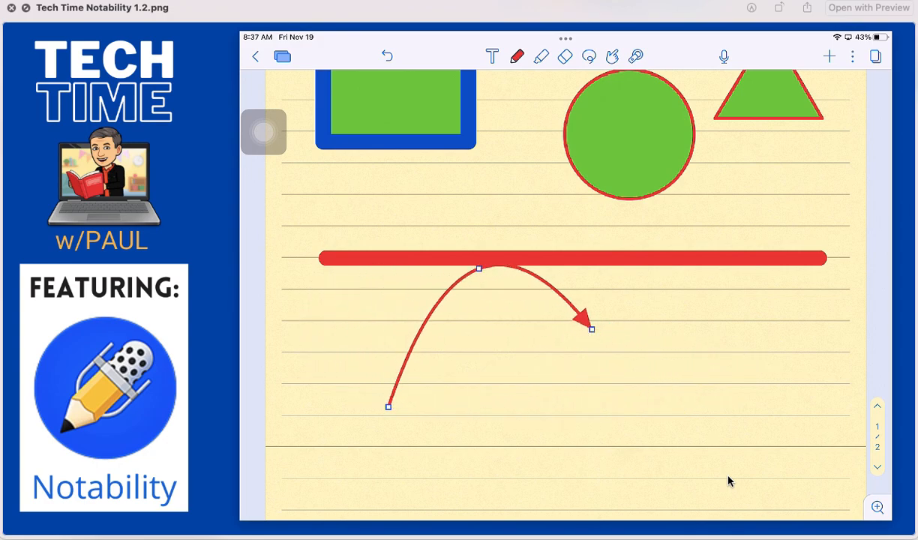
{"action": "left_click_drag", "start_coordinate": [479, 269], "coordinate": [439, 325]}
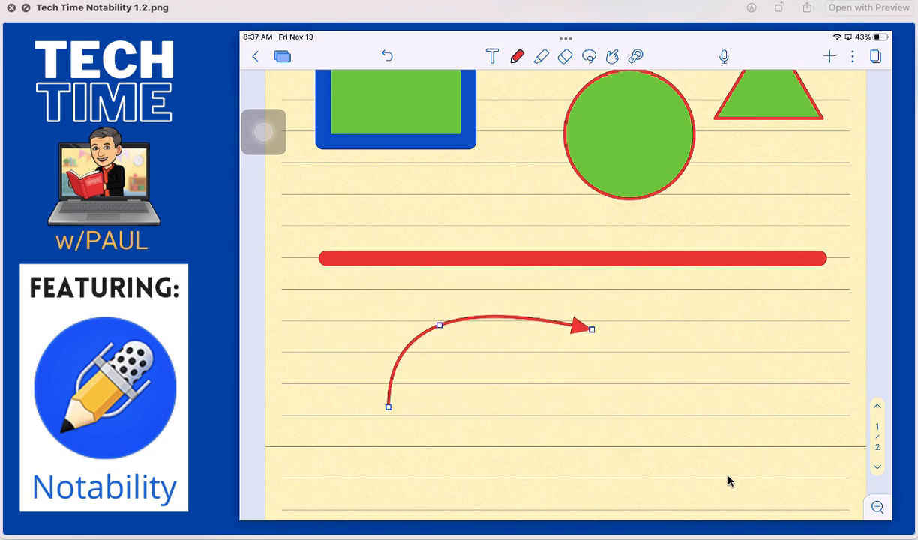